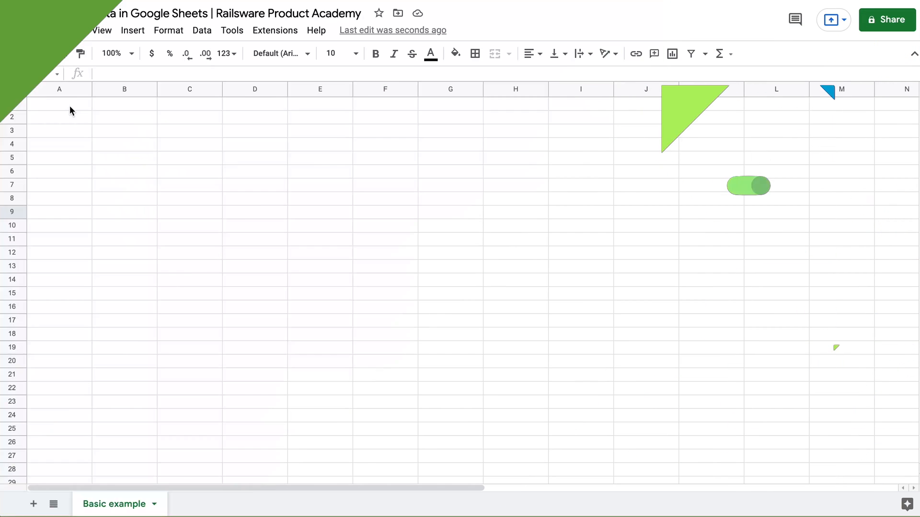
Step: Enter a bold 'Months' heading, fill January through July below it, and begin the Expenses heading
type("Mon")
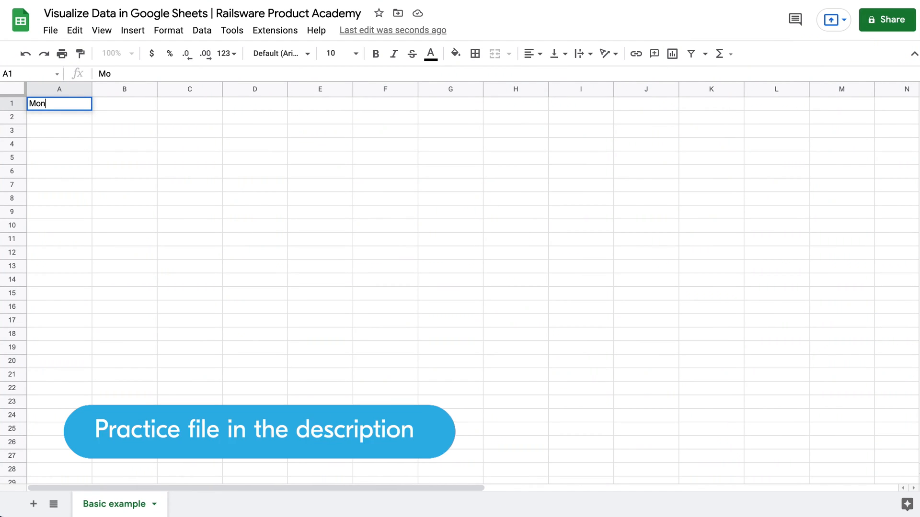
key("enter")
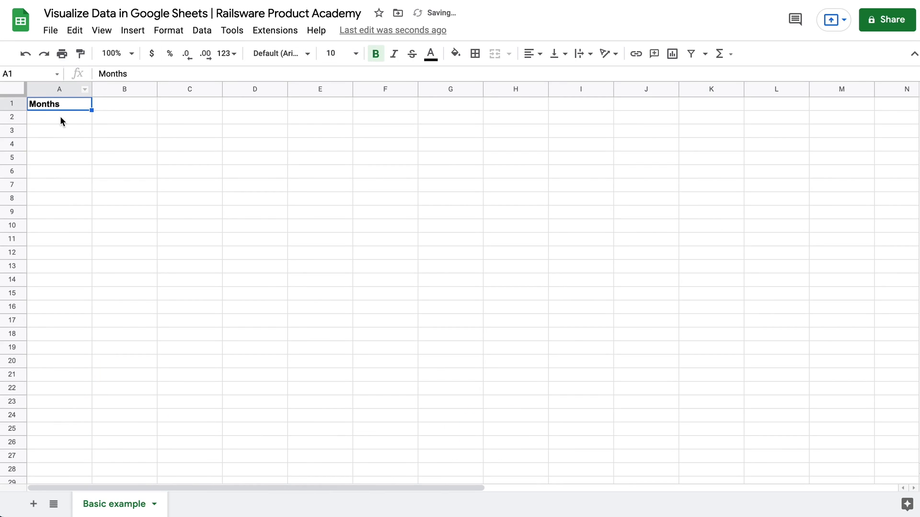
type("J")
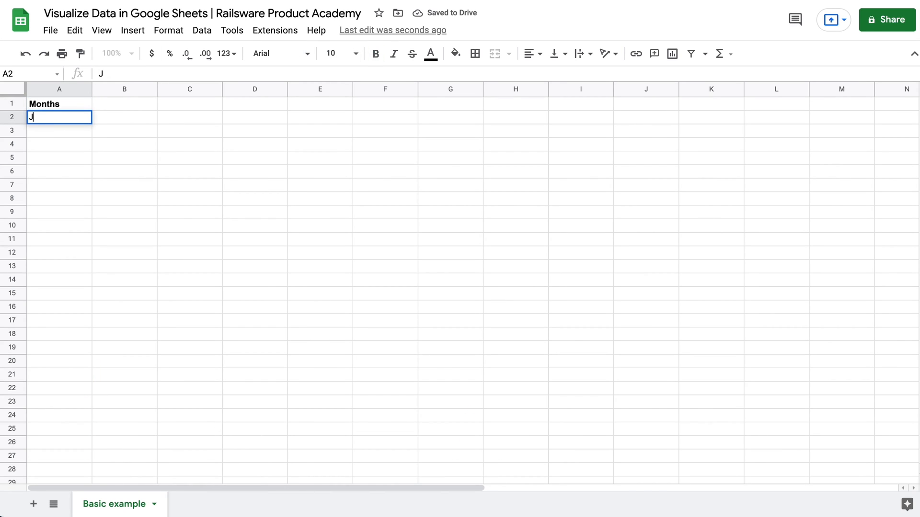
type("anuary")
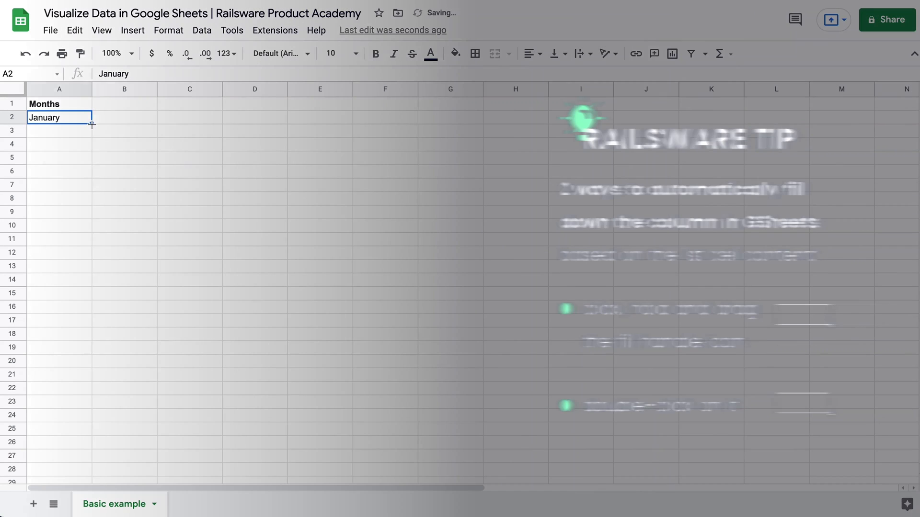
left_click_drag(91, 125, 88, 199)
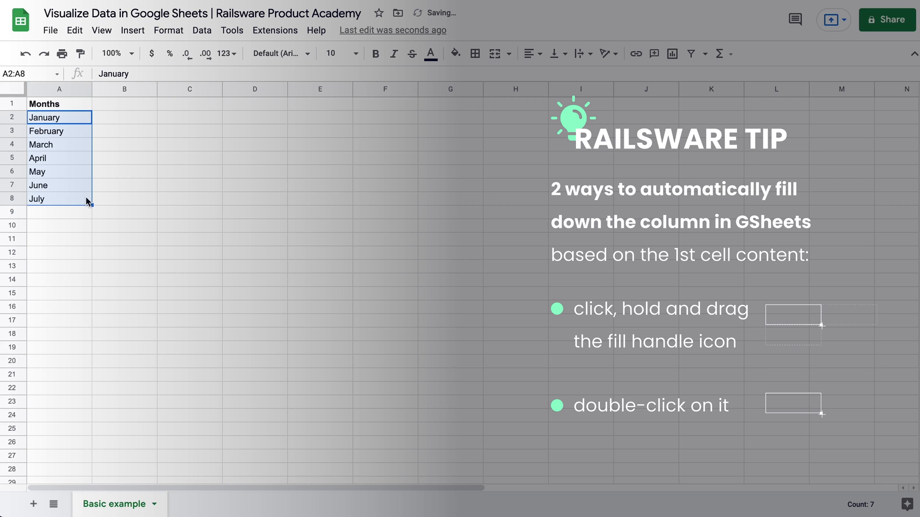
type("Expenses, $")
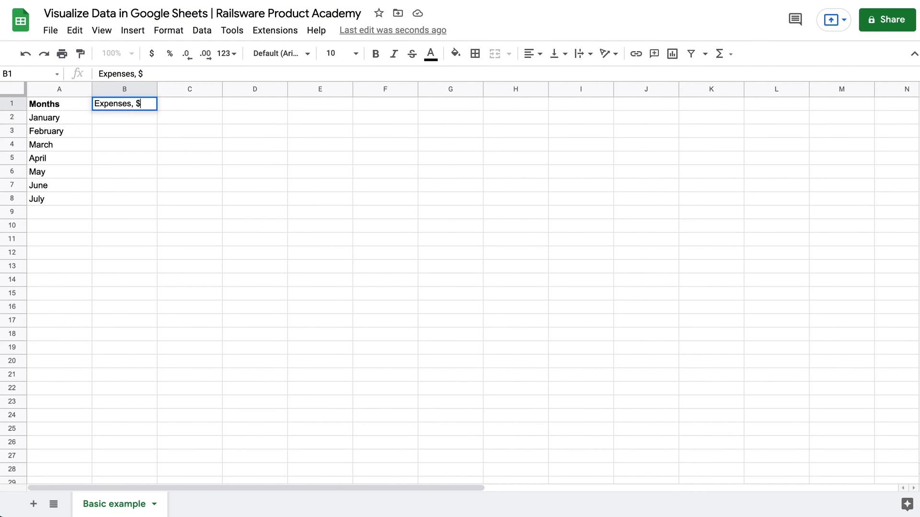
Step: Bold the 'Expenses, $' heading, format column B as currency, and enter the monthly amounts
left_click(375, 53)
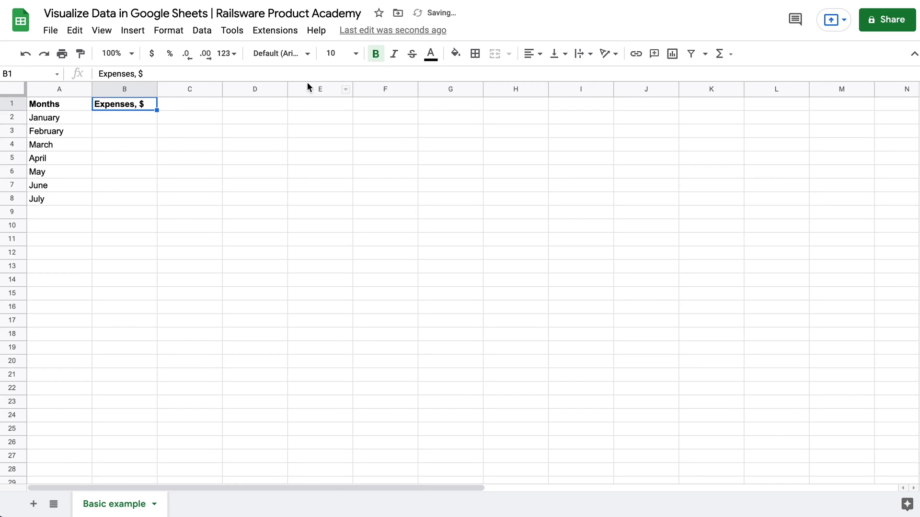
left_click(123, 89)
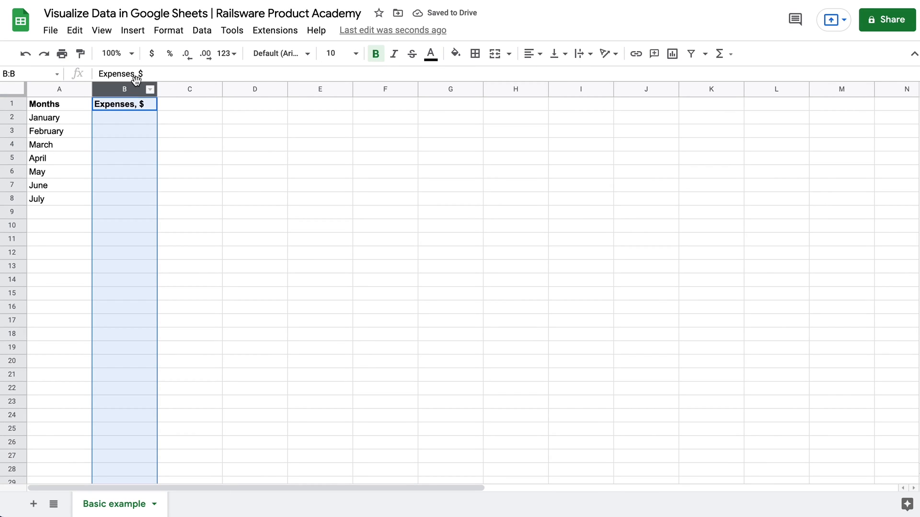
left_click(124, 117)
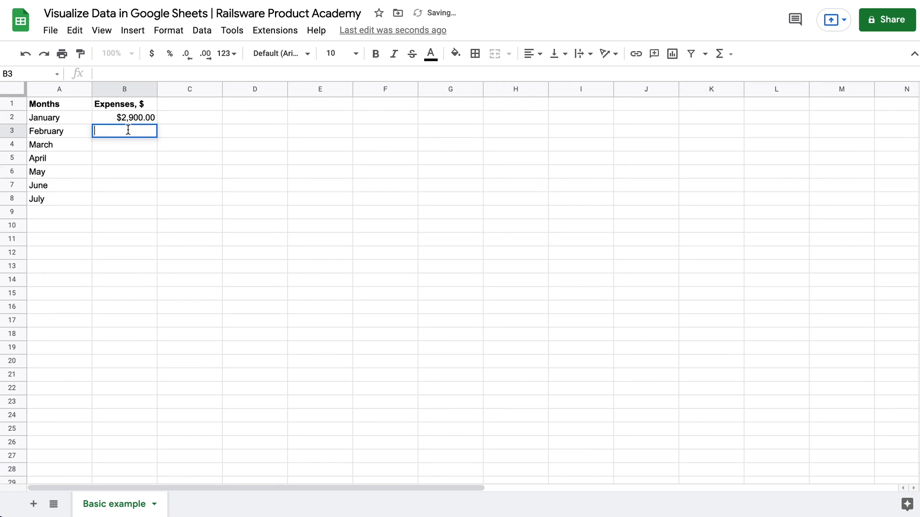
type("2600")
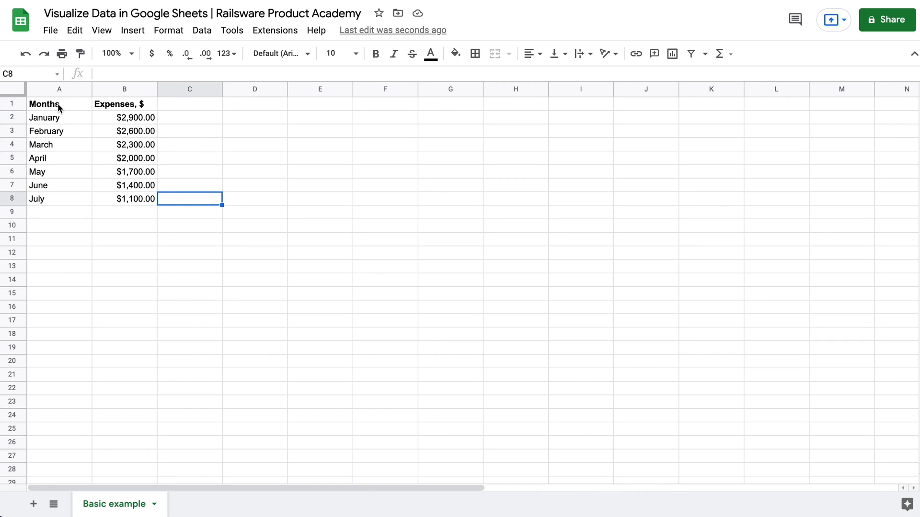
Step: Insert a column chart from the A1:B8 Months and Expenses table
left_click_drag(58, 104, 136, 198)
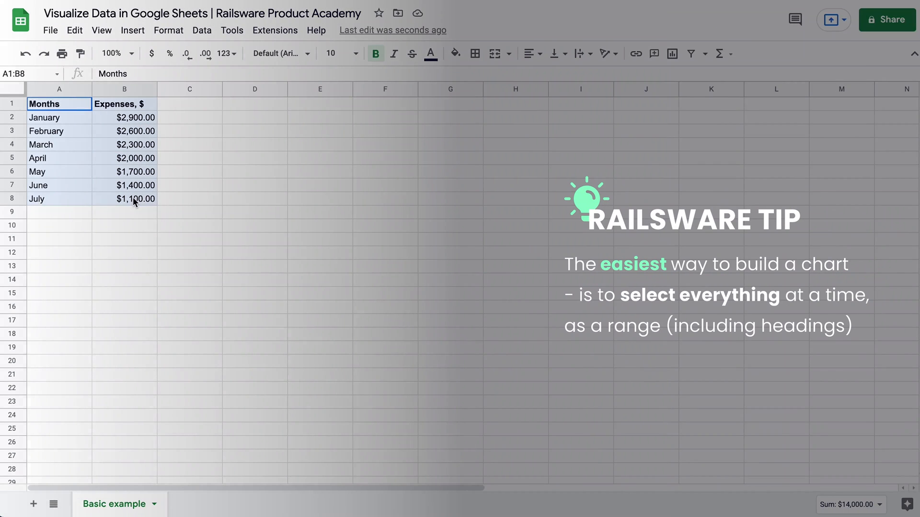
left_click(133, 29)
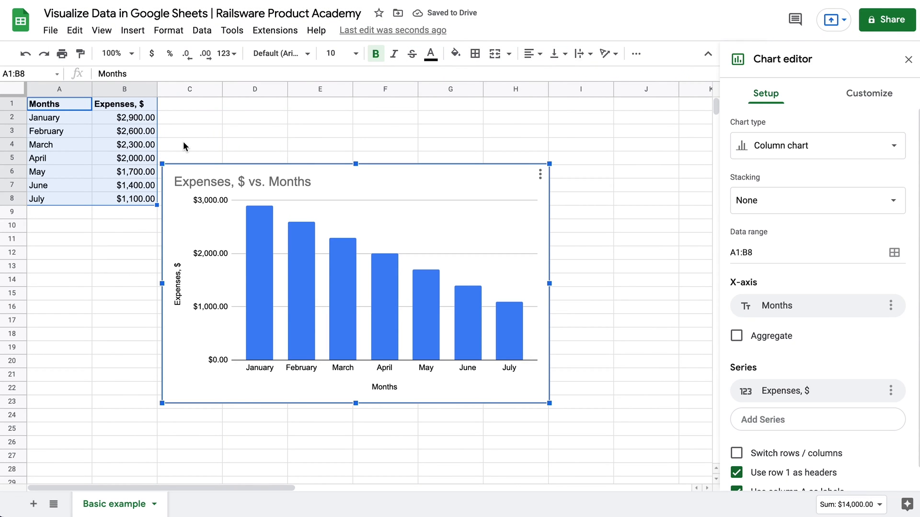
mouse_move(164, 337)
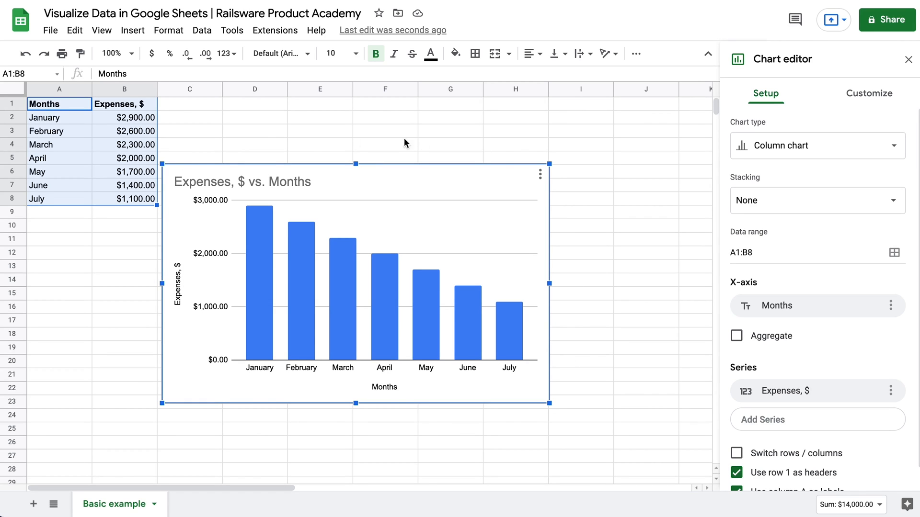
mouse_move(206, 157)
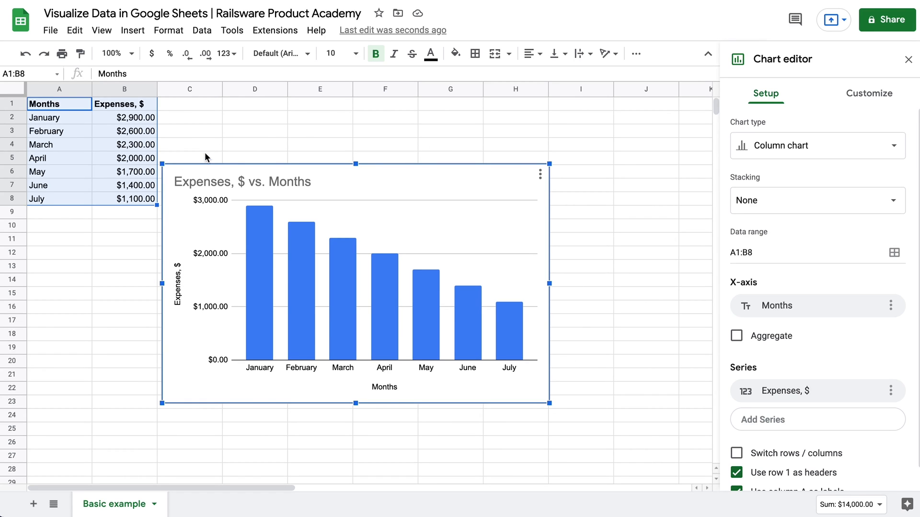
left_click(188, 157)
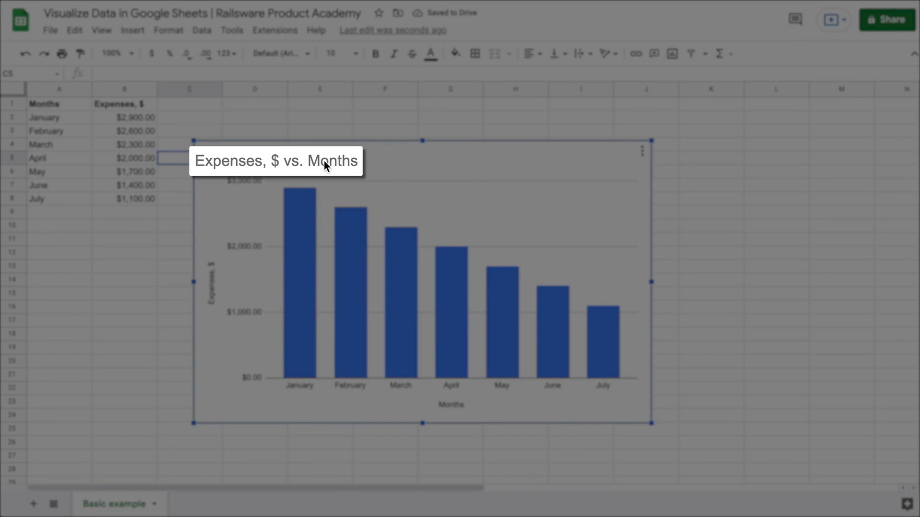
Step: Retitle the chart to 'Expenses by month' and deselect it
double_click(276, 161)
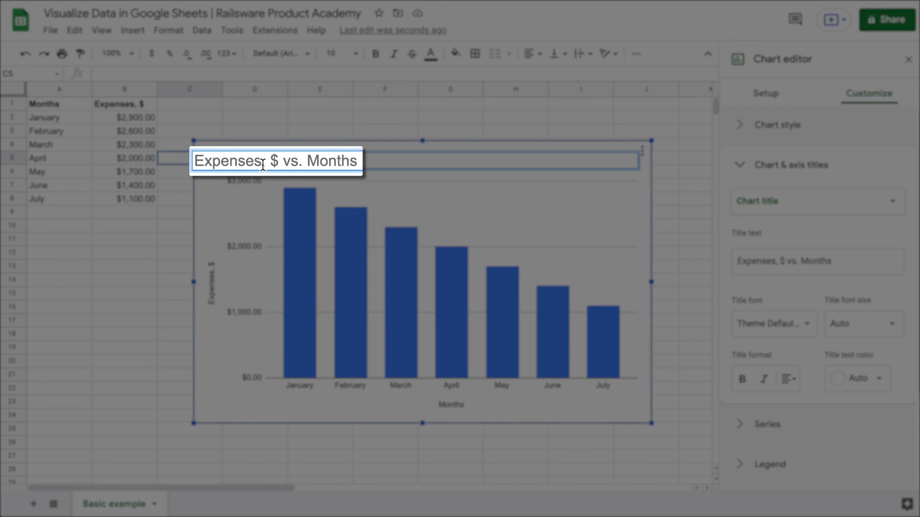
type("Expenses by month")
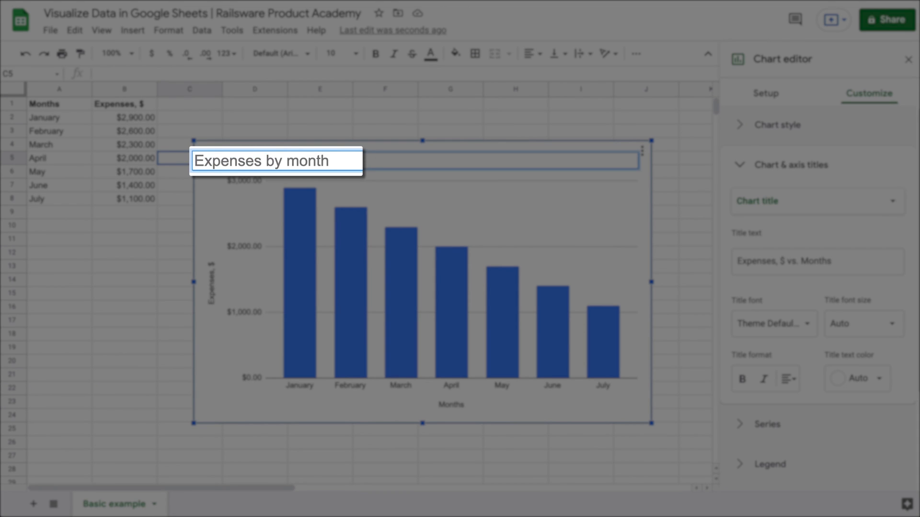
left_click(385, 117)
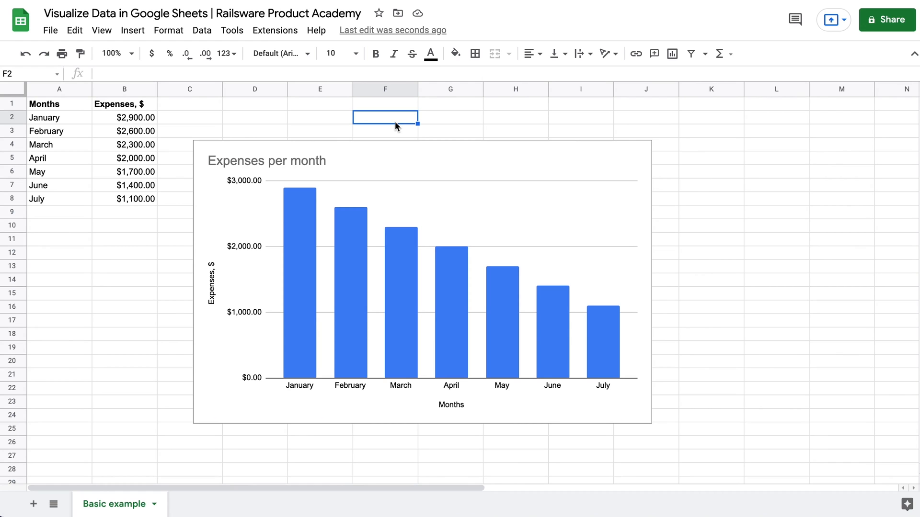
mouse_move(401, 133)
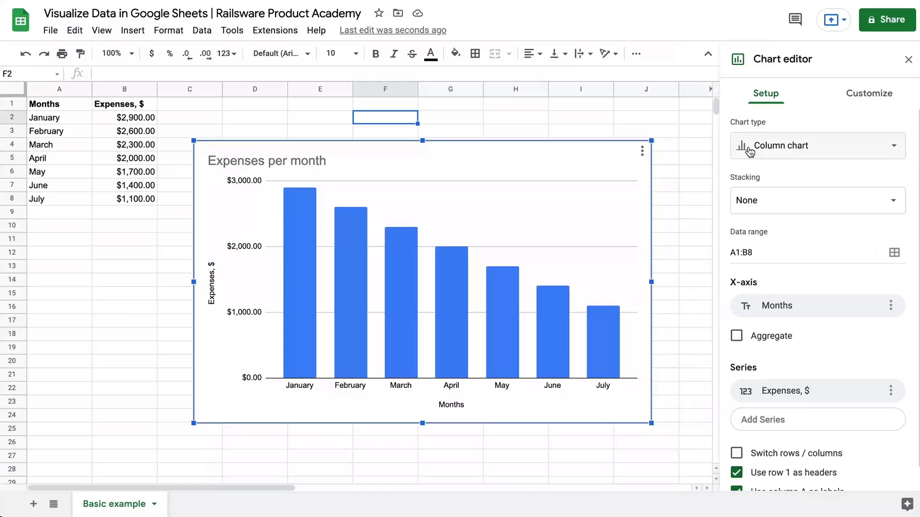
Step: Reapply the first suggested column chart type in the Chart editor Setup
left_click(816, 145)
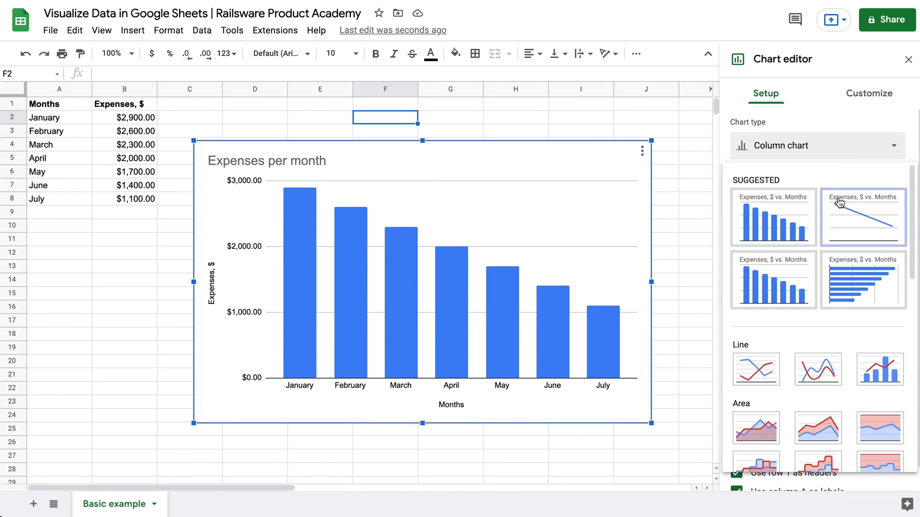
left_click(862, 279)
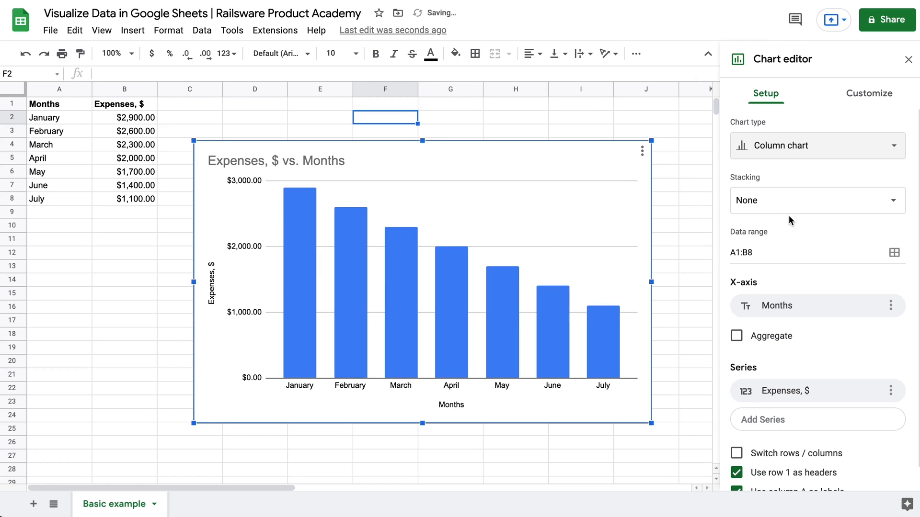
mouse_move(884, 268)
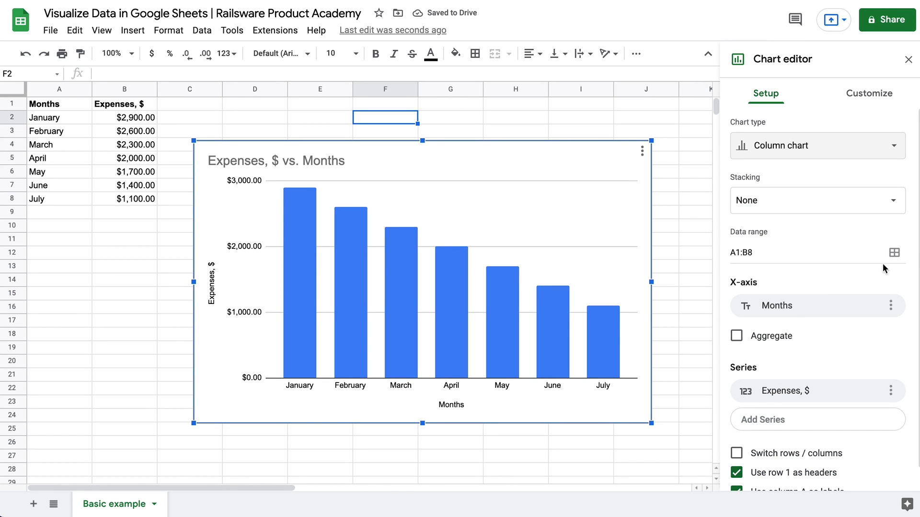
mouse_move(727, 285)
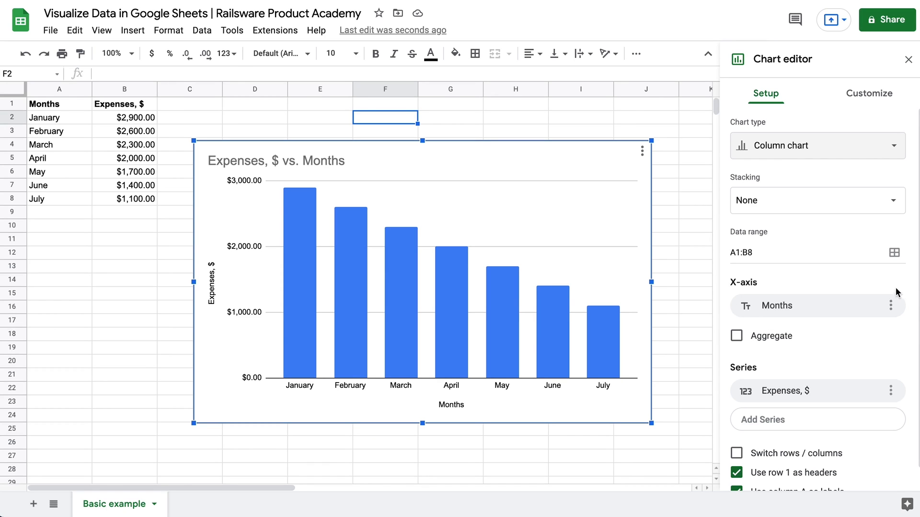
mouse_move(725, 375)
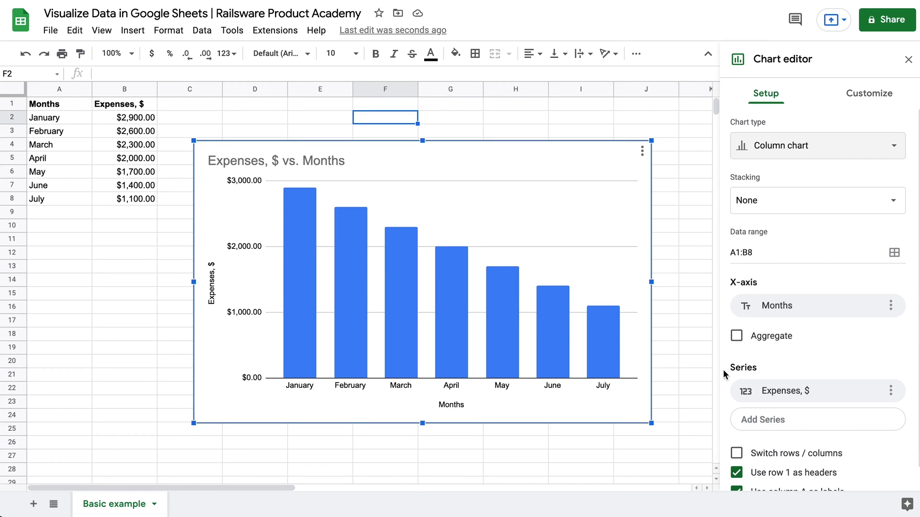
mouse_move(829, 366)
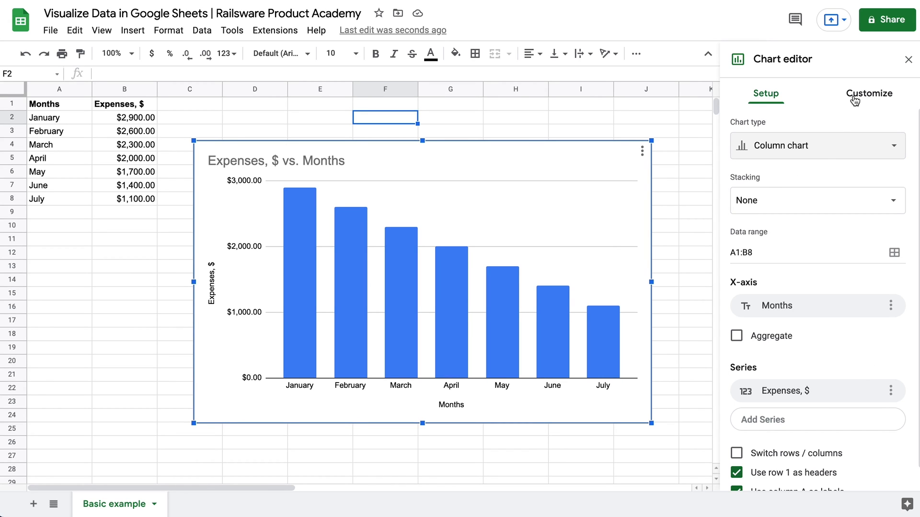
Step: Set the chart background to yellow under Chart style, then select the April column
left_click(868, 93)
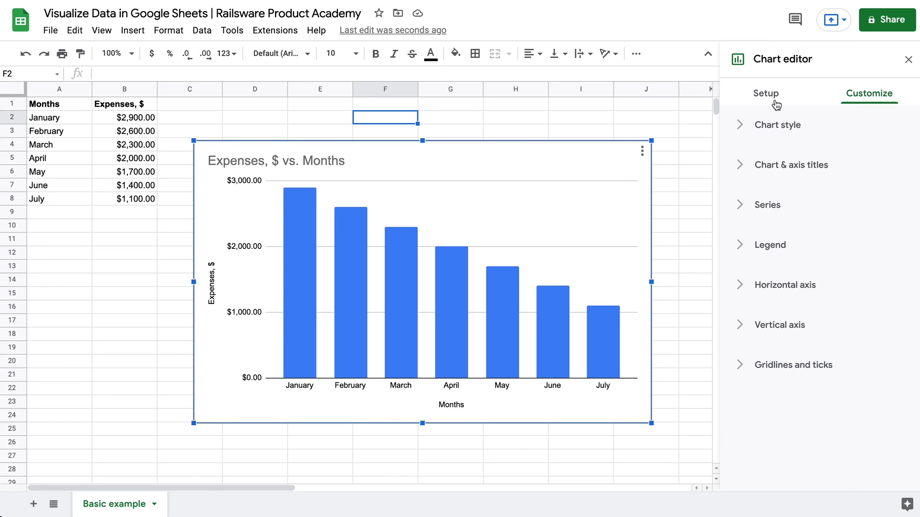
left_click(777, 125)
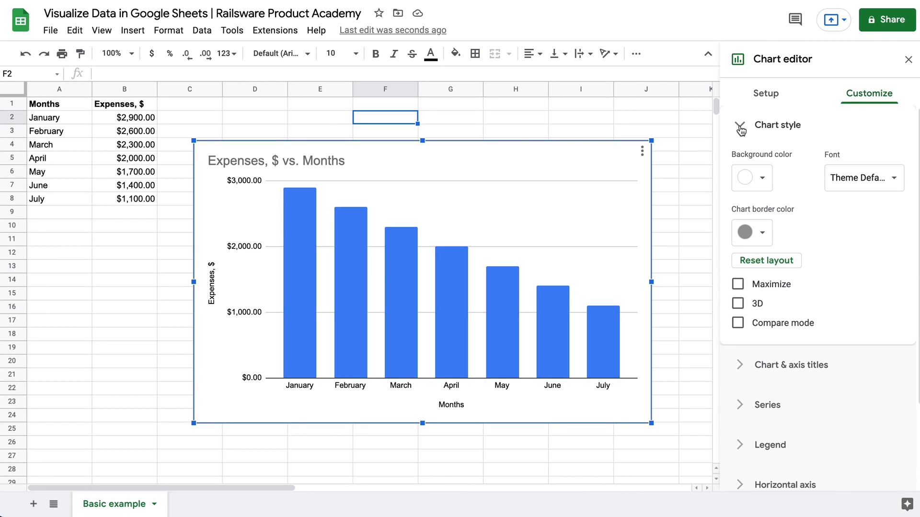
left_click(751, 178)
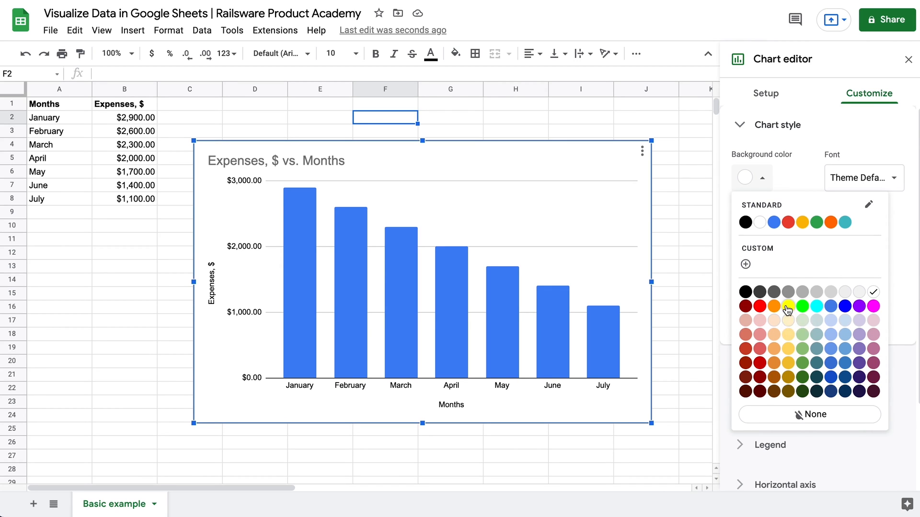
left_click(787, 305)
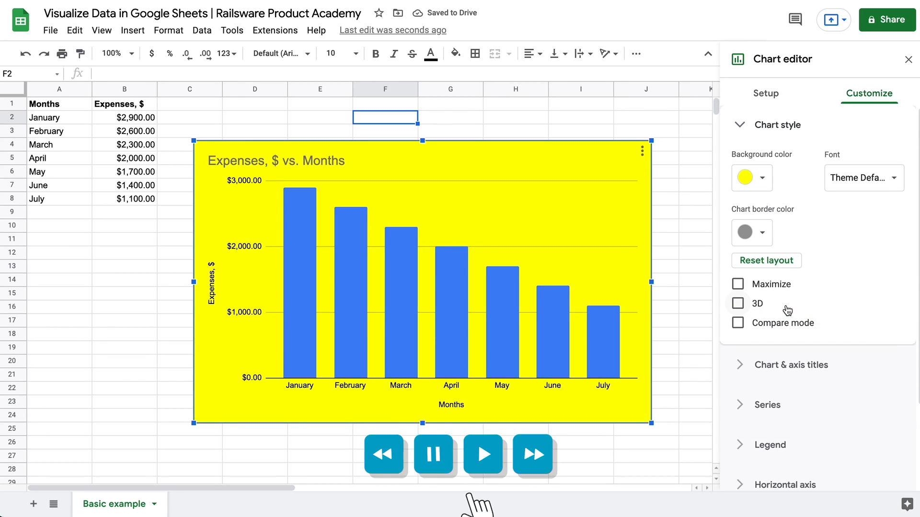
left_click(740, 125)
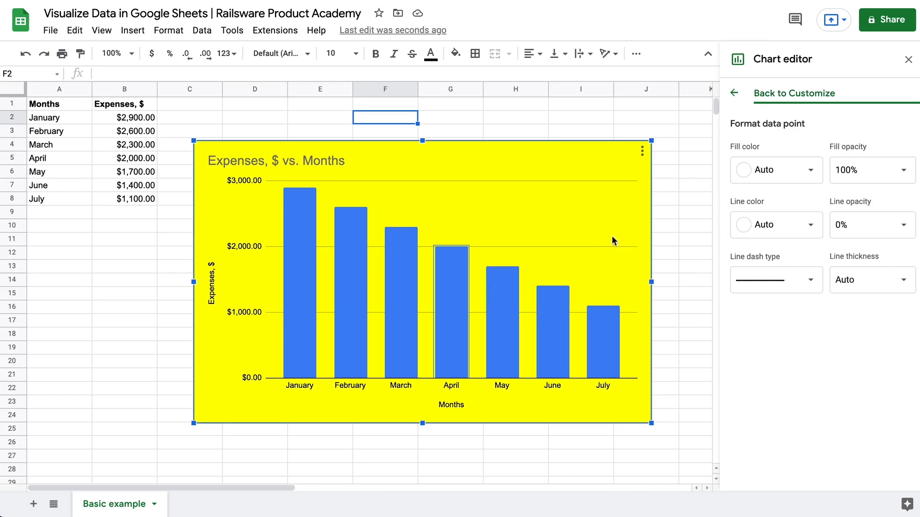
Step: Recolour the April bar light blue, then add a new sheet and start renaming it 'Budget'
left_click(776, 170)
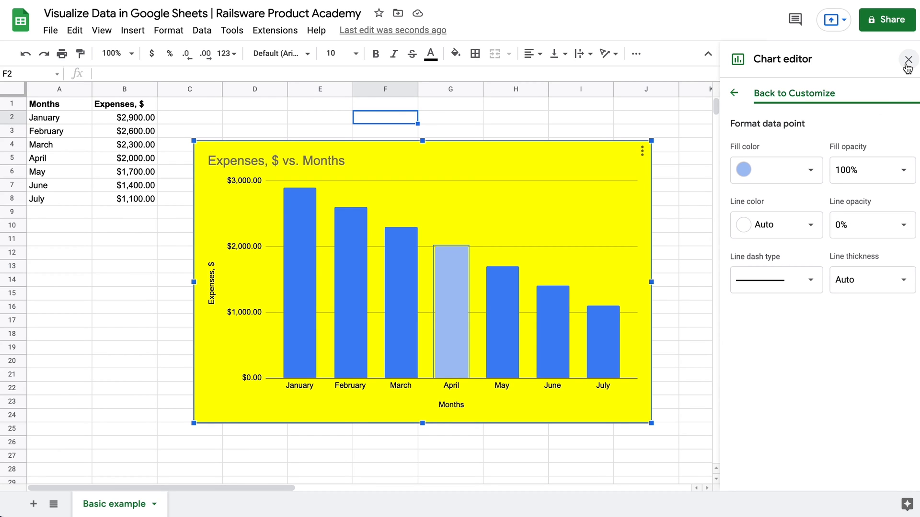
left_click(907, 59)
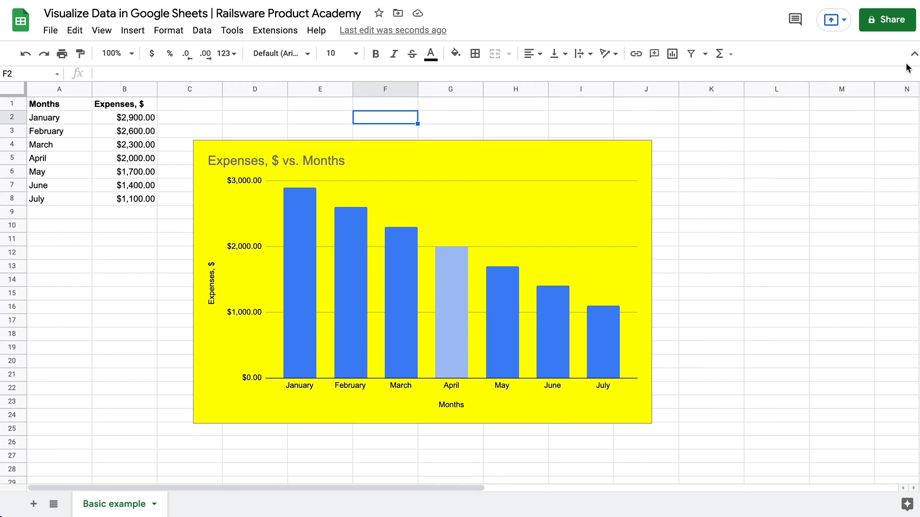
mouse_move(465, 469)
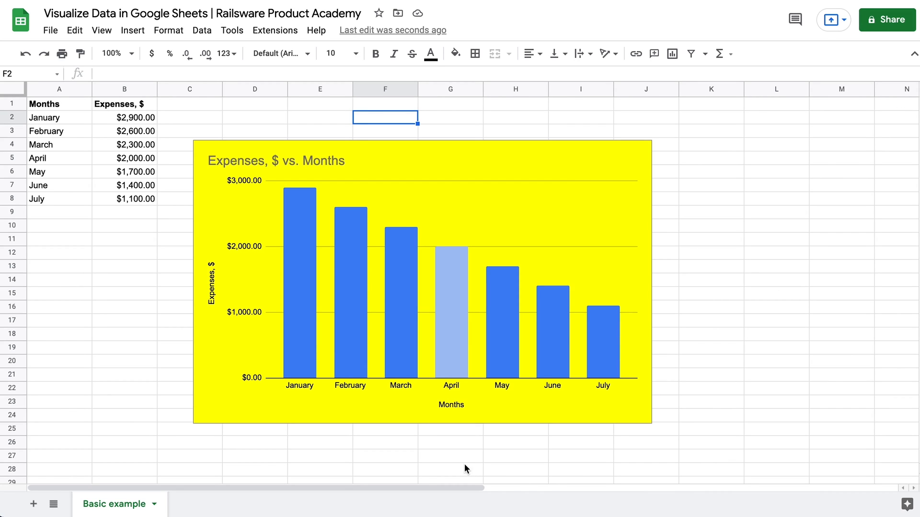
left_click(34, 504)
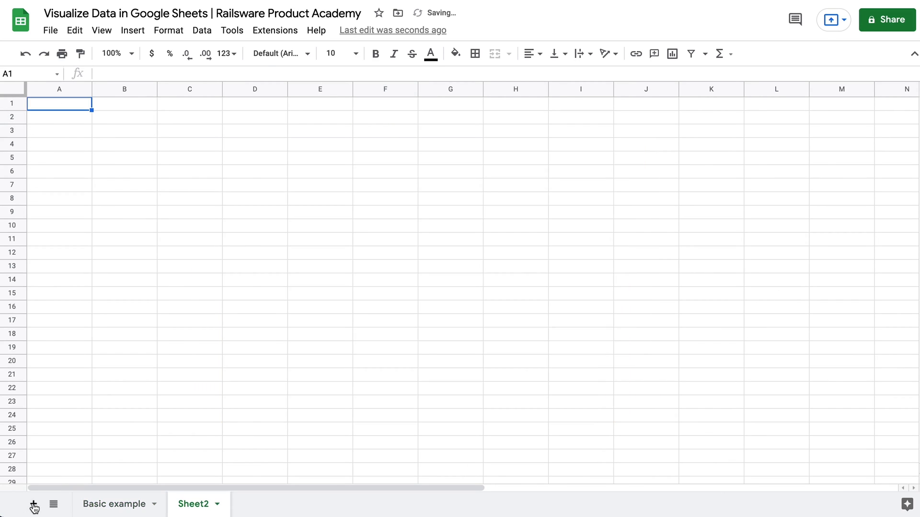
double_click(194, 509)
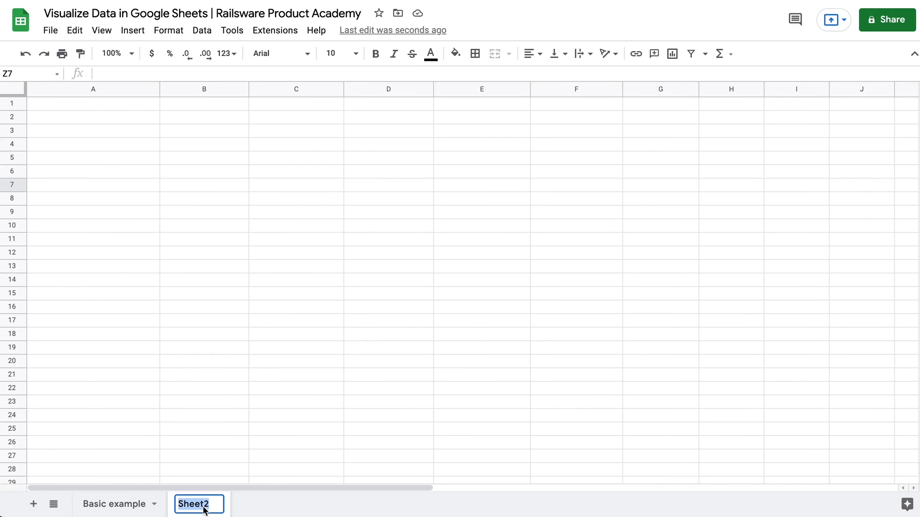
type("Budge")
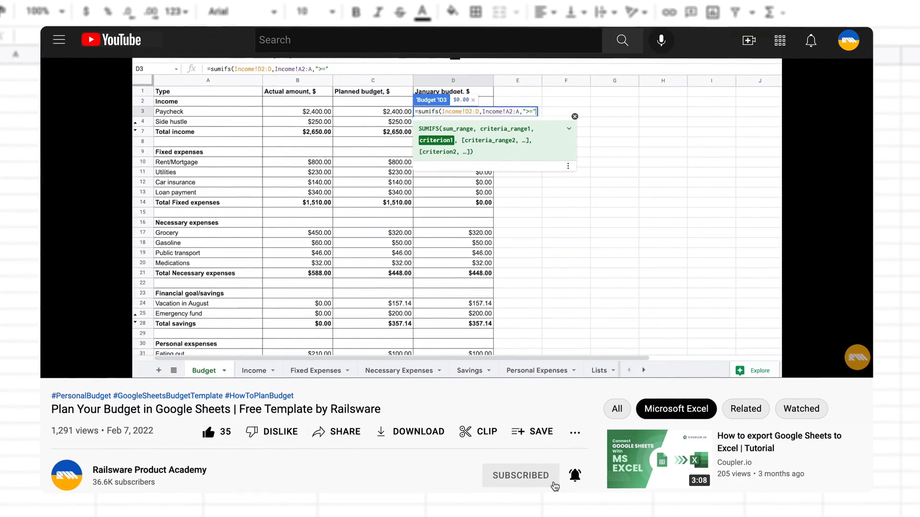
type("&da")
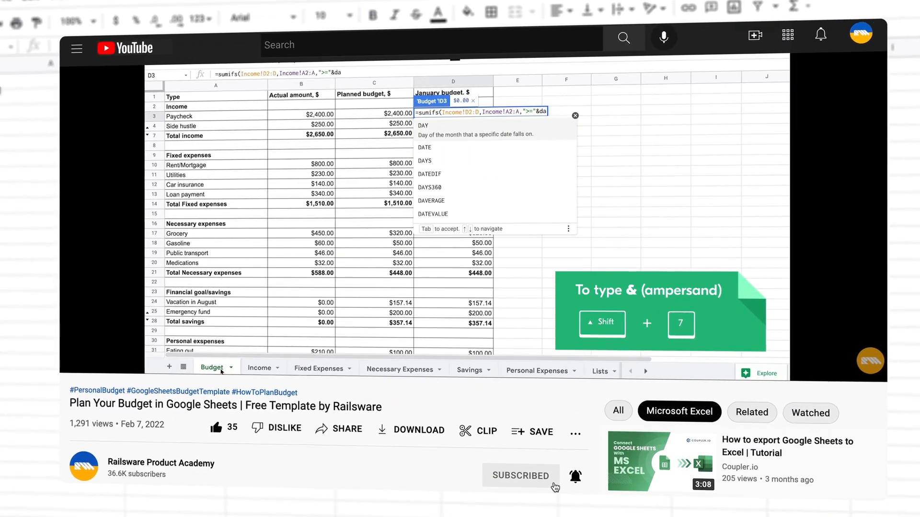
type("DATE(20")
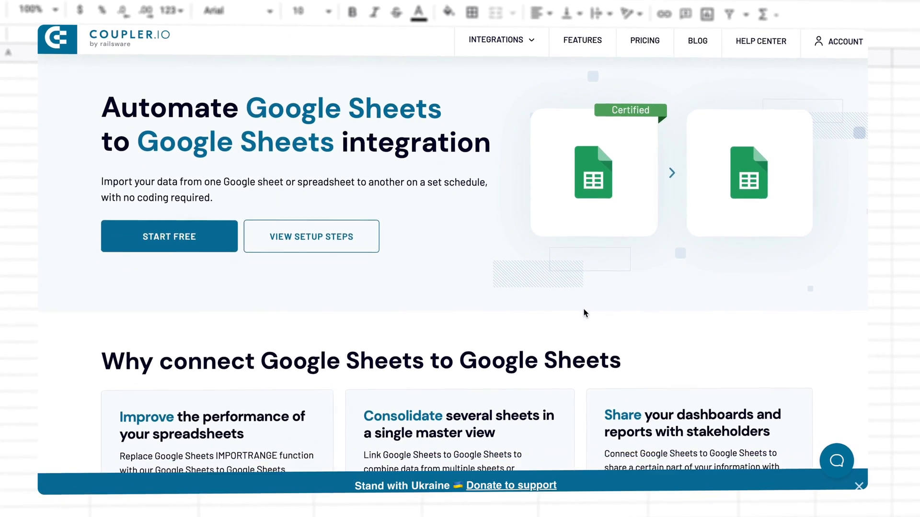
Step: Choose the Google Drive to Google Sheets integration from the Integrations list
left_click(501, 41)
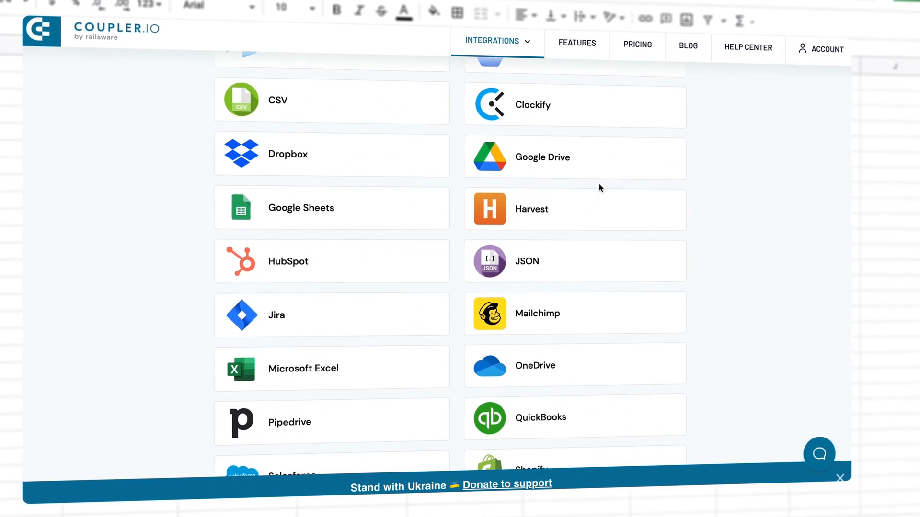
scroll("down", 3)
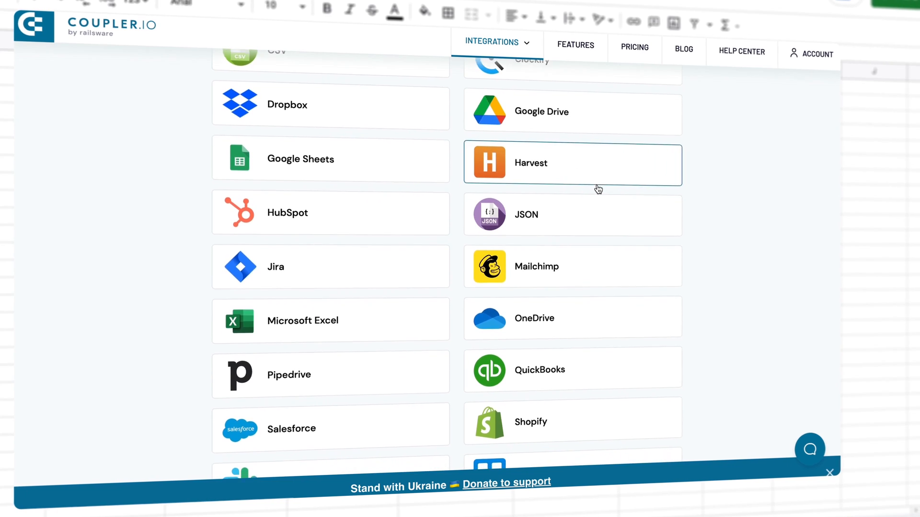
scroll("down", 3)
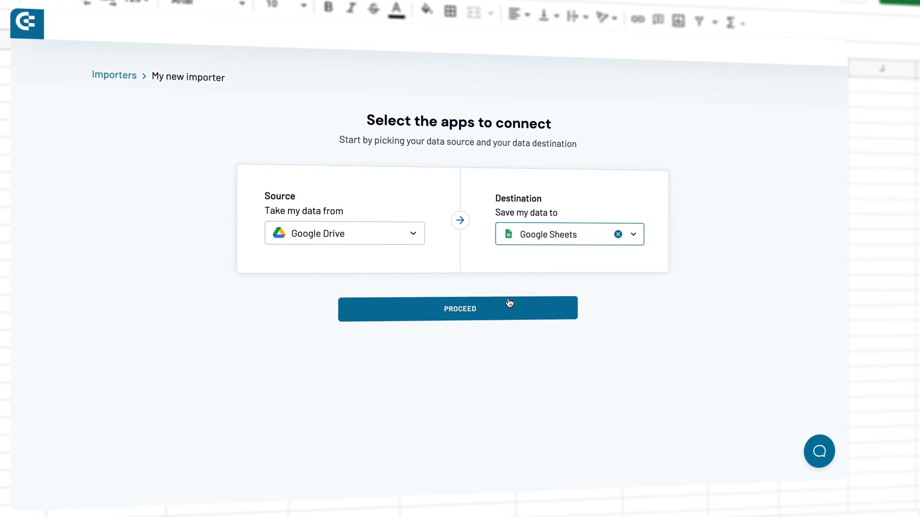
left_click(457, 309)
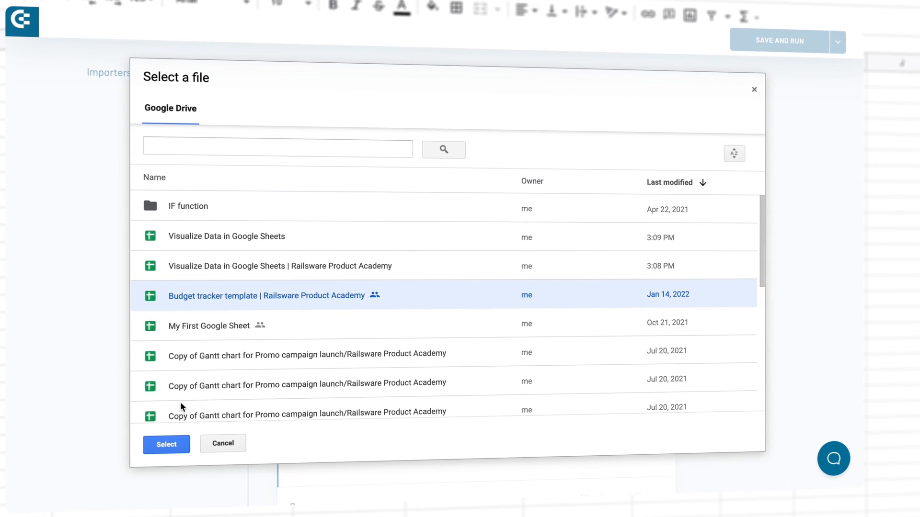
Step: Select the budget tracker file as source, enable automatic data refresh, and Save and Run
left_click(167, 444)
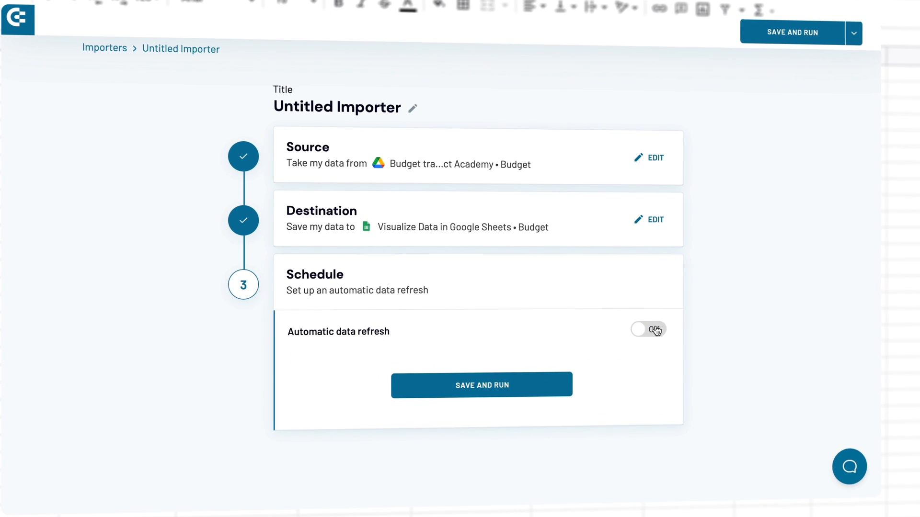
left_click(648, 329)
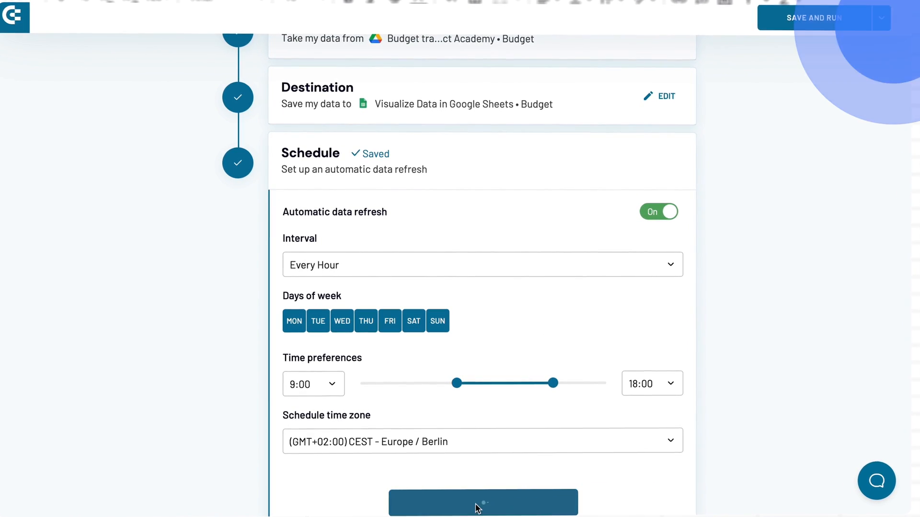
left_click(483, 502)
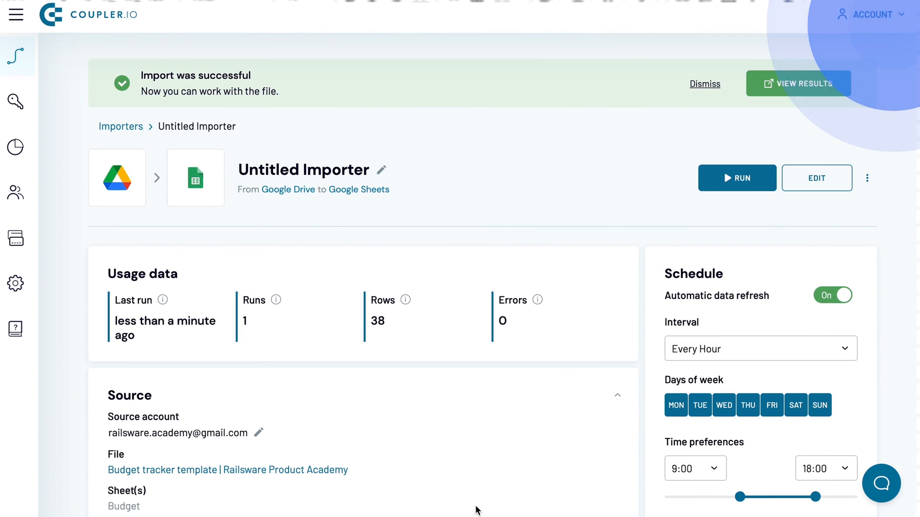
Step: Hide columns B:C and the non-total detail rows, and unbold the middle total rows
left_click(797, 84)
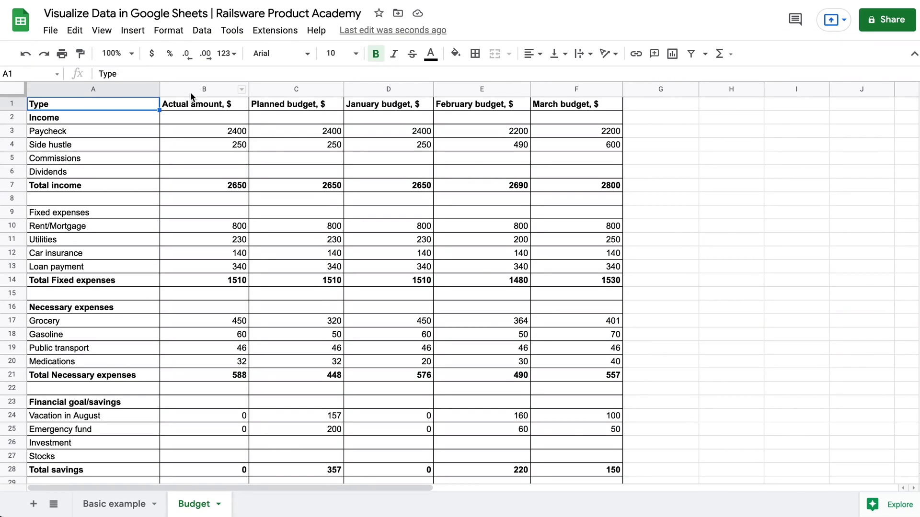
left_click_drag(204, 90, 296, 89)
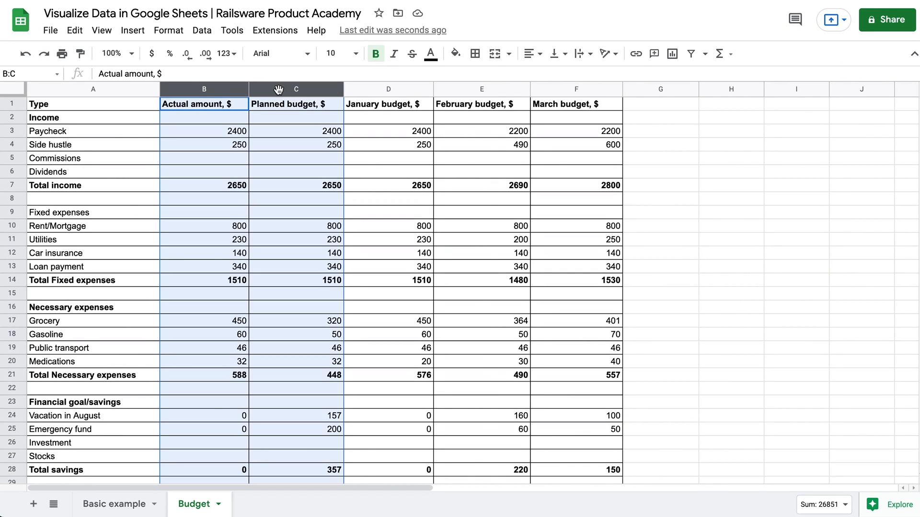
right_click(296, 89)
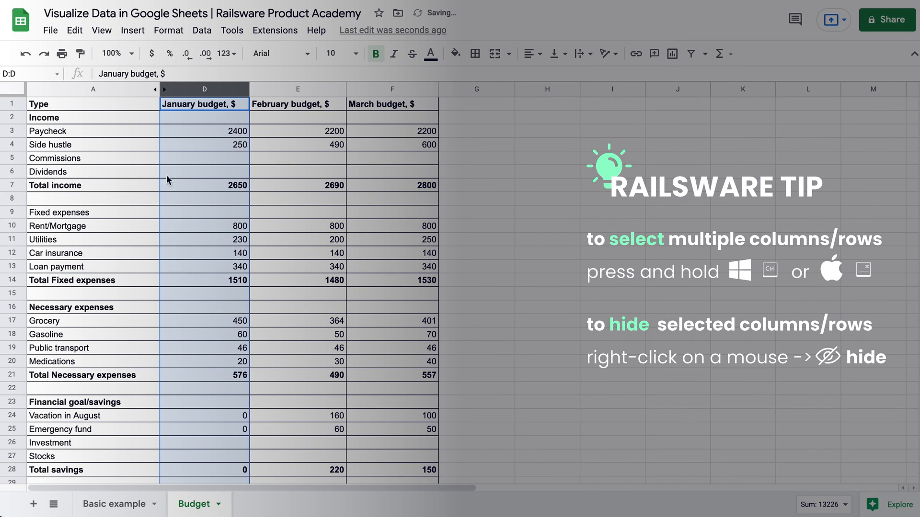
left_click(11, 117)
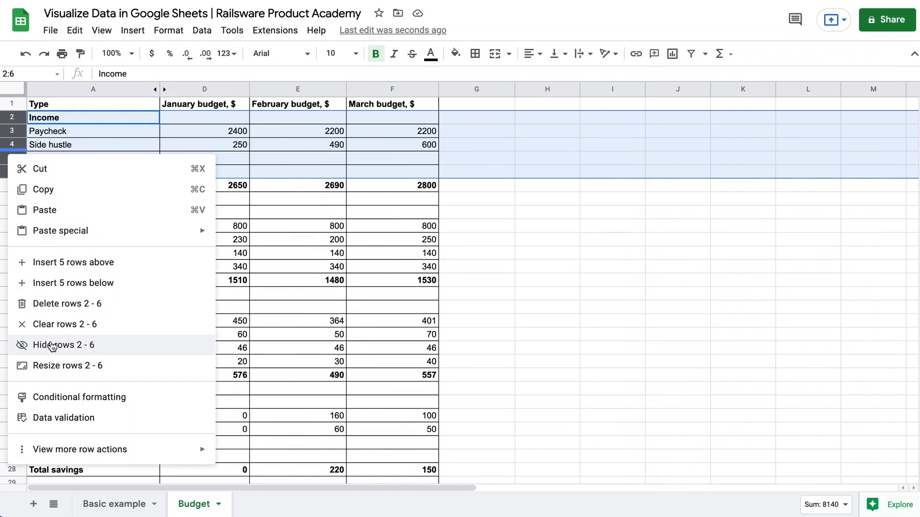
left_click(63, 345)
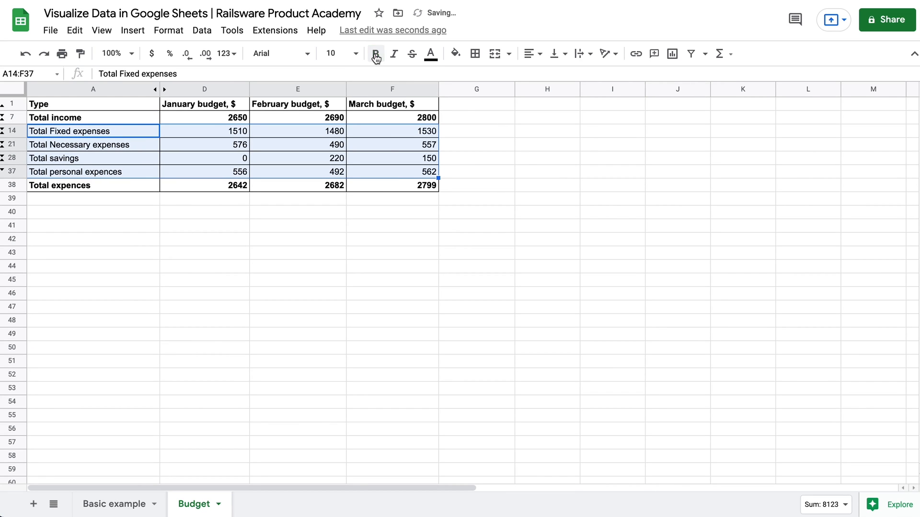
left_click(476, 197)
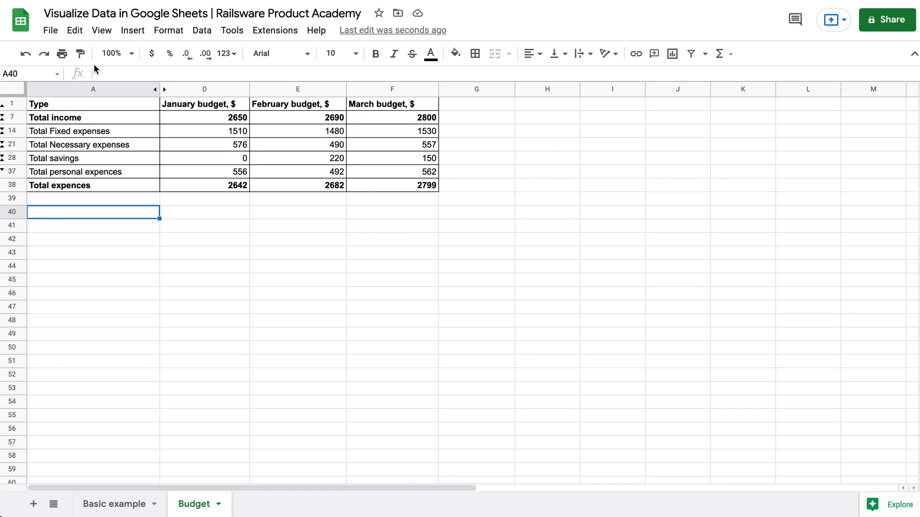
Step: Insert a new chart and change its type to Pie chart
left_click(132, 29)
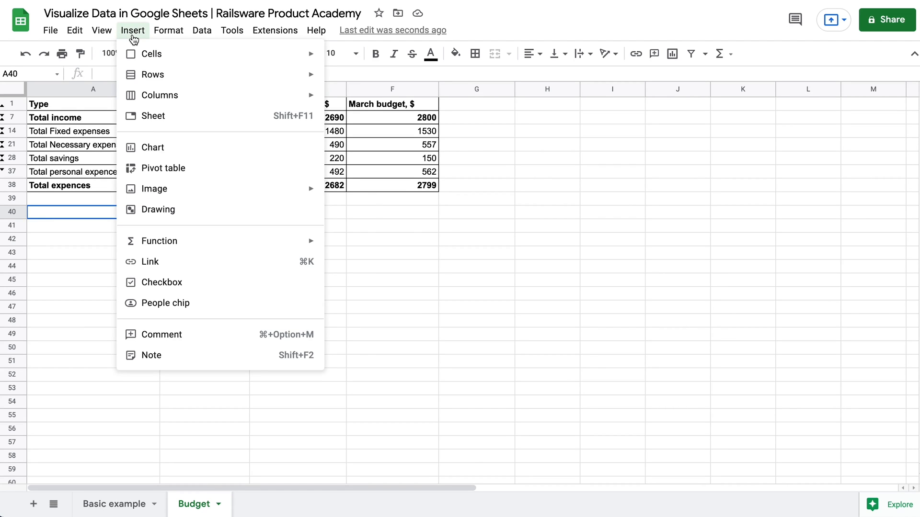
left_click(151, 147)
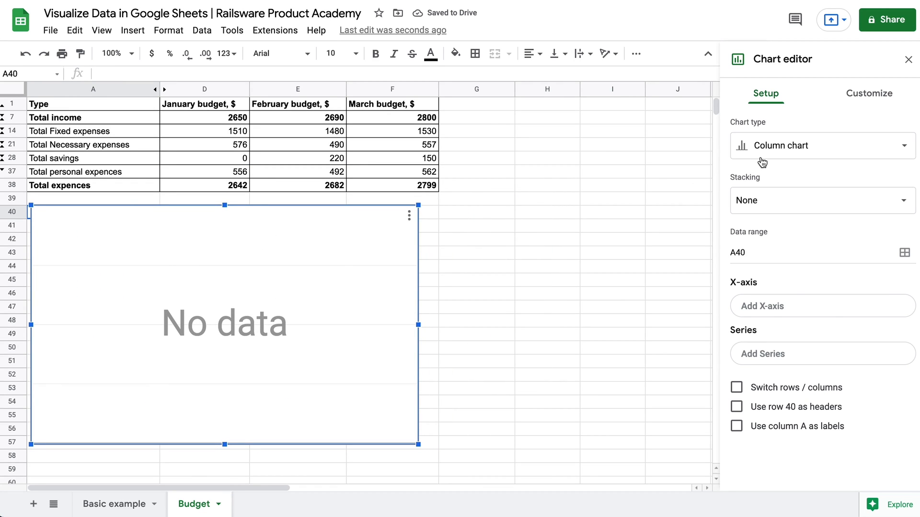
left_click(821, 145)
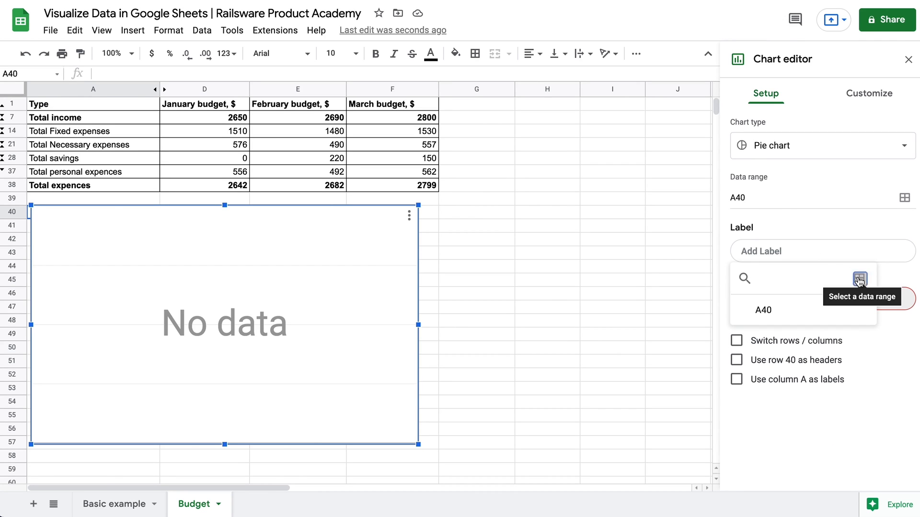
Step: Set the label range to the total row names A14:A37 and values to February's E14:E37
left_click(860, 277)
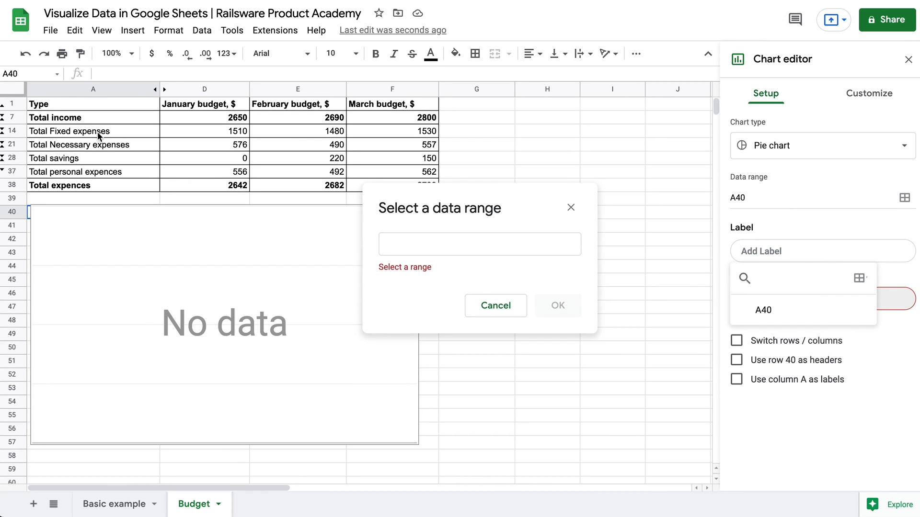
left_click_drag(93, 131, 92, 171)
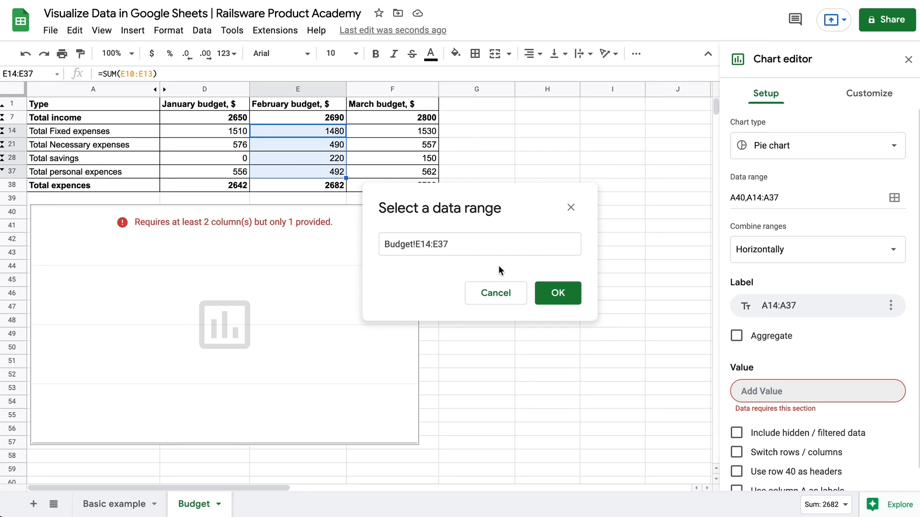
left_click(556, 293)
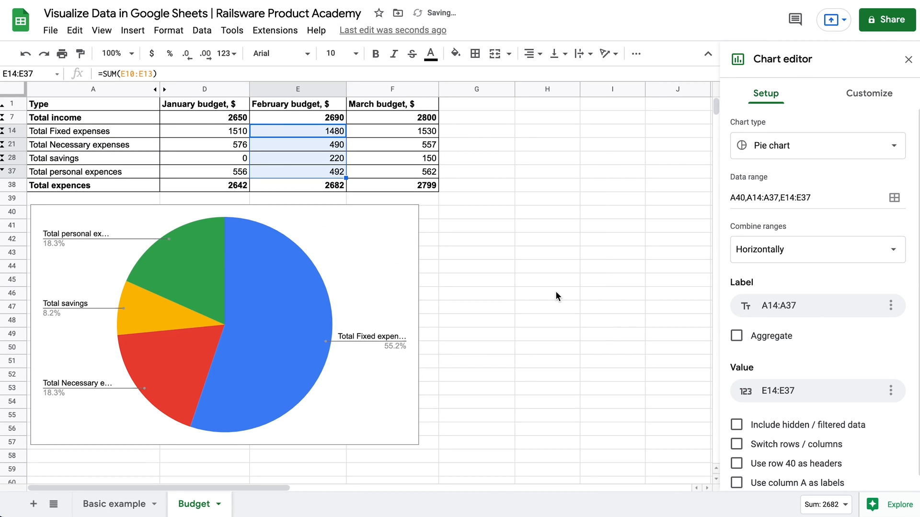
mouse_move(289, 230)
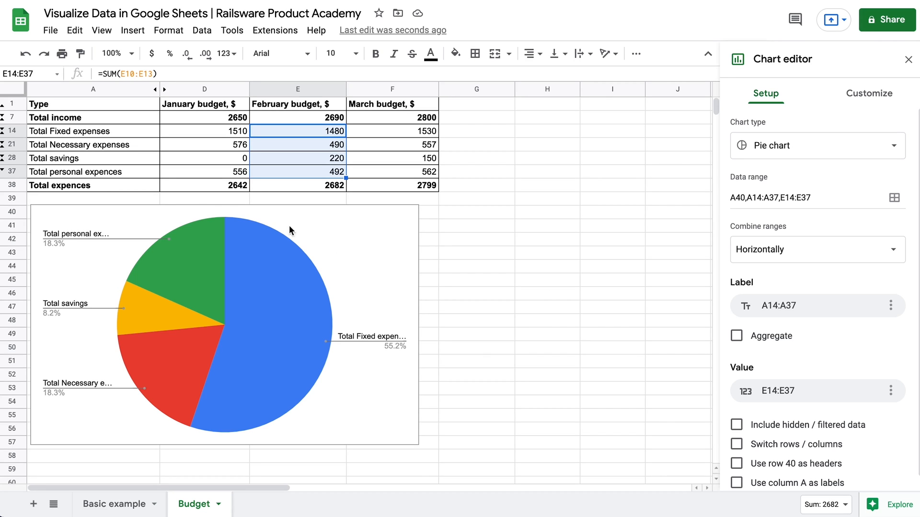
mouse_move(395, 364)
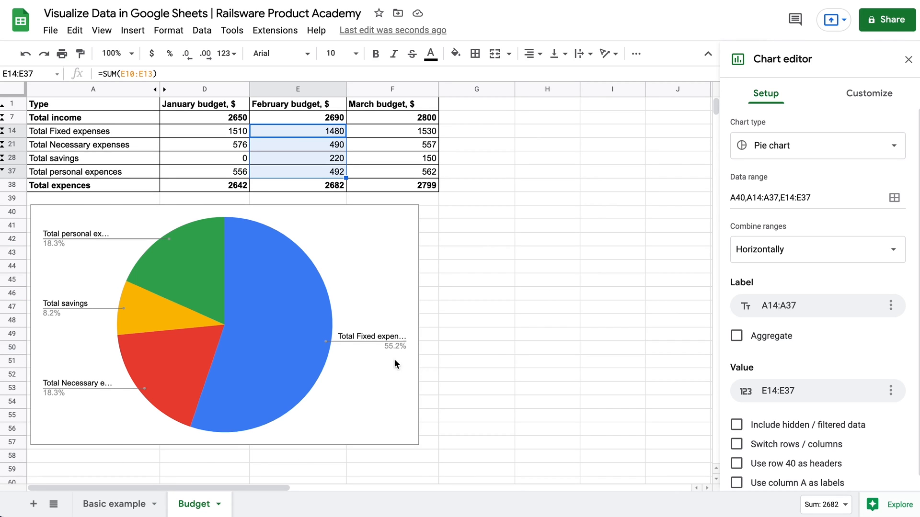
mouse_move(374, 260)
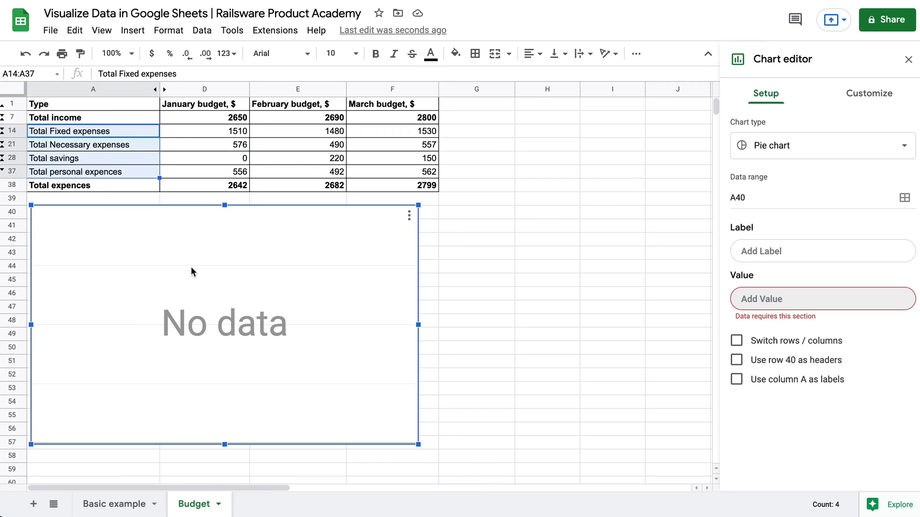
Step: Restrict the pie chart's data to A14:A37 and E14:E37, then shrink the chart
left_click(905, 198)
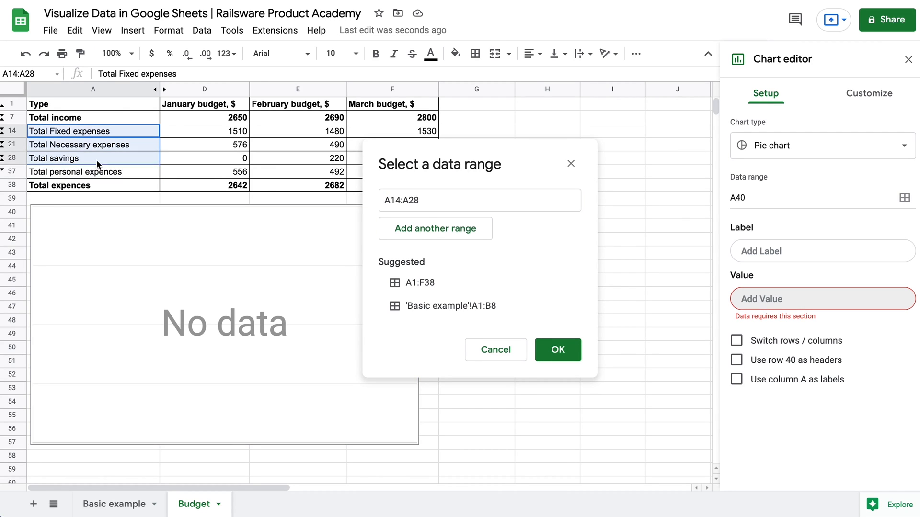
left_click(436, 228)
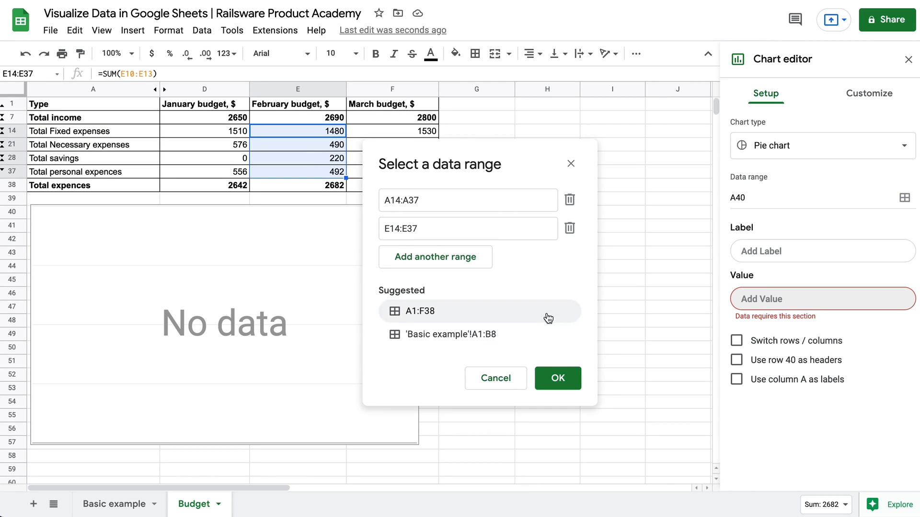
left_click(557, 378)
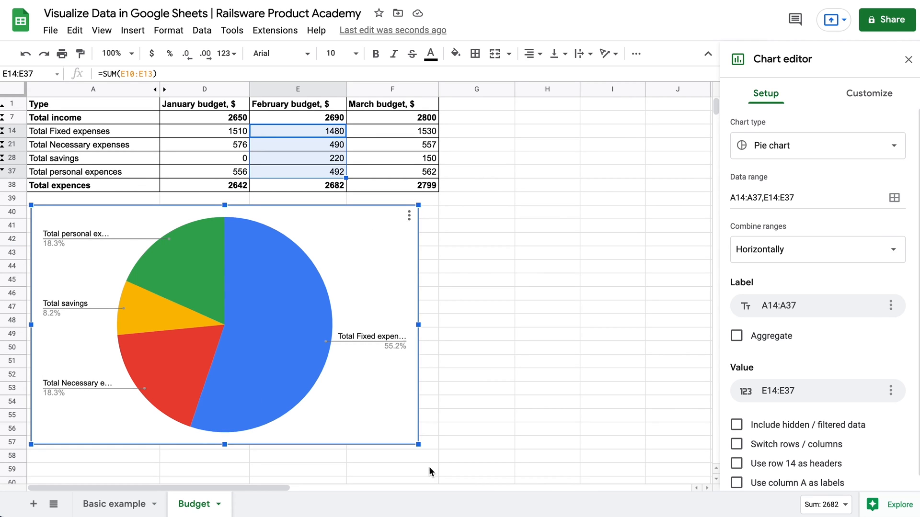
left_click_drag(417, 444, 354, 403)
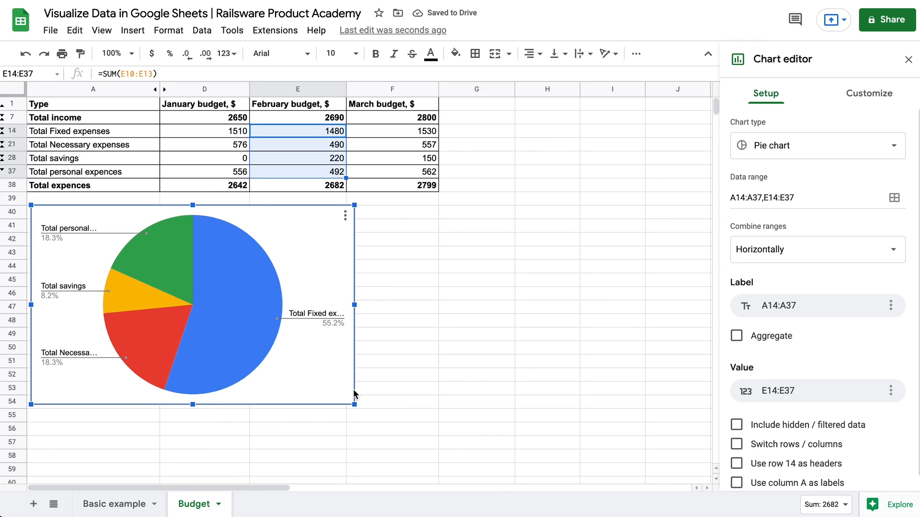
Step: Give the pie chart the title 'February expenses' via Customize > Chart & axis titles
left_click(868, 93)
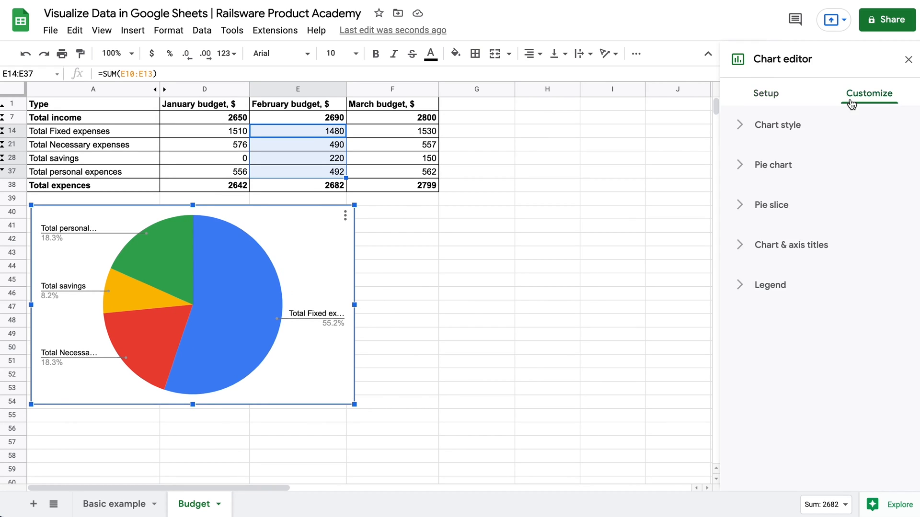
left_click(790, 245)
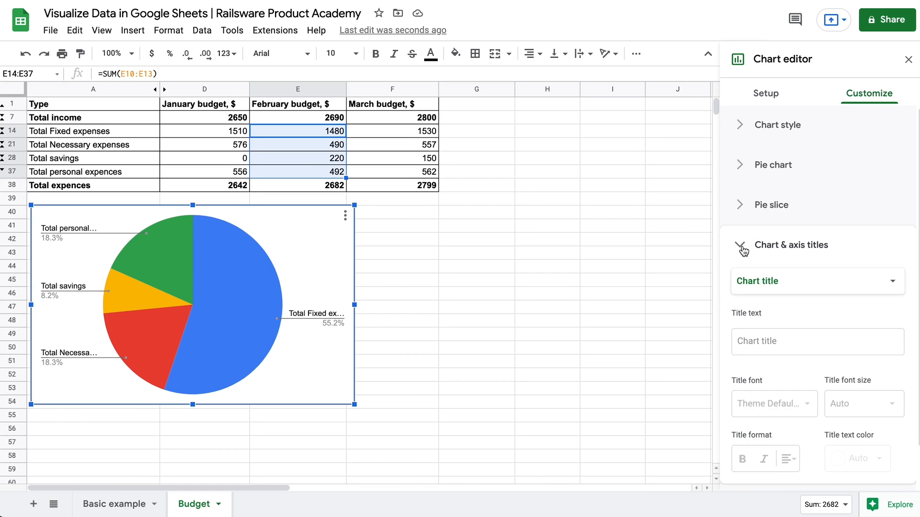
type("February e")
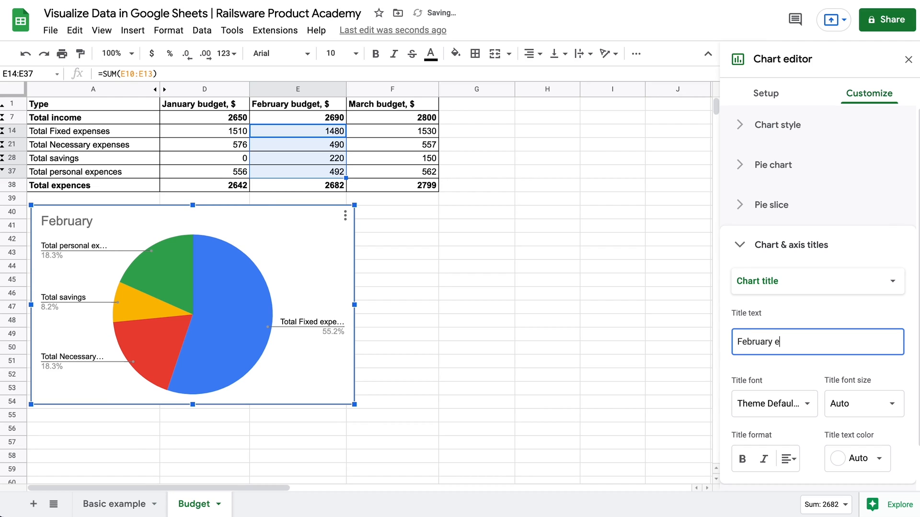
type("xpenses")
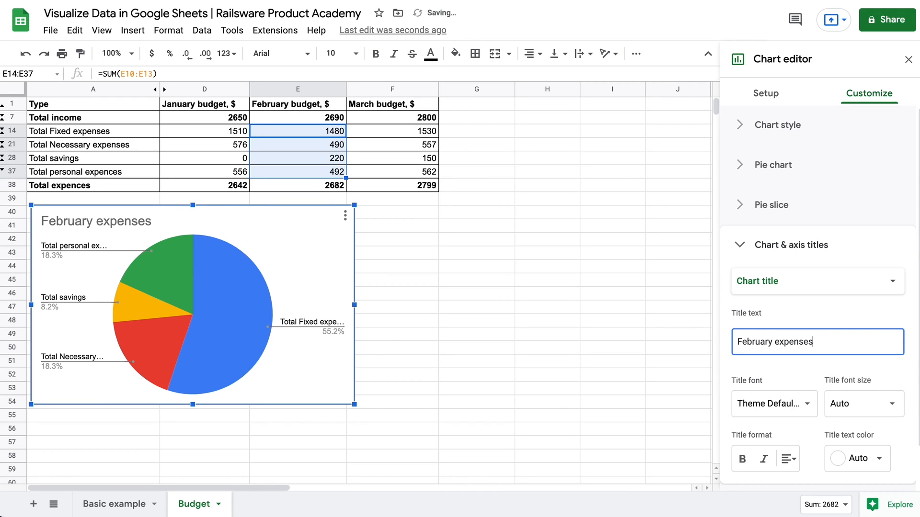
left_click(908, 58)
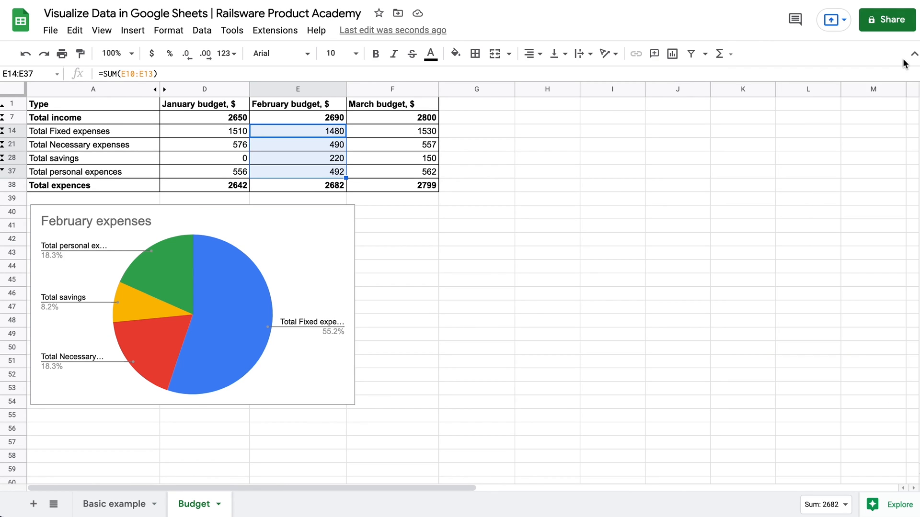
left_click(280, 289)
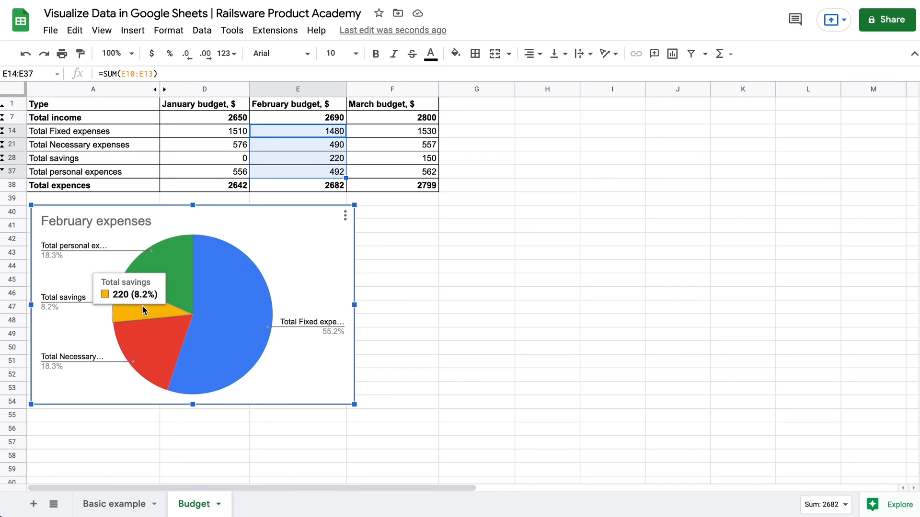
mouse_move(155, 342)
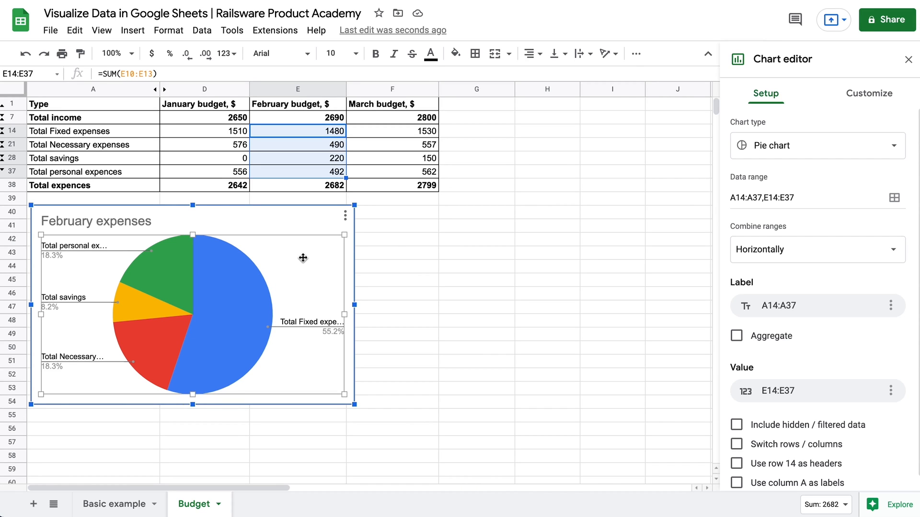
Step: Set the pie chart's slice label to Value so each slice shows its amount
left_click(869, 94)
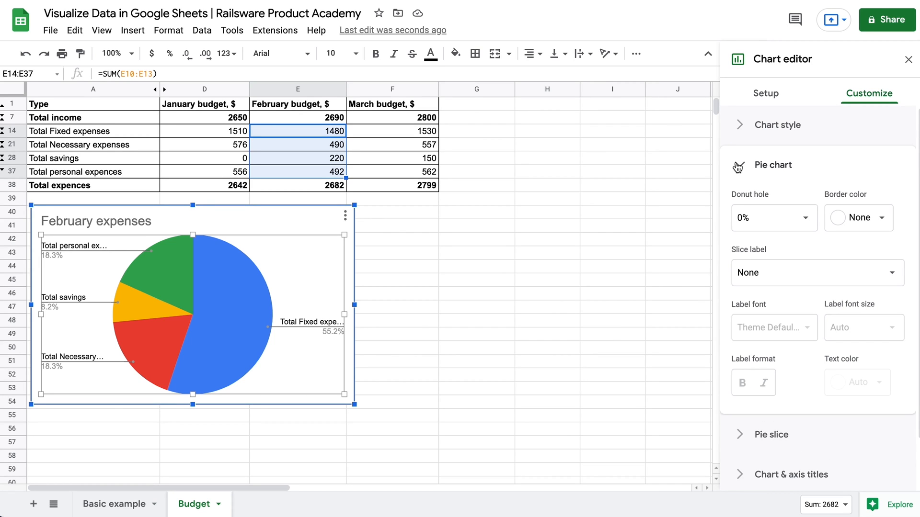
left_click(816, 272)
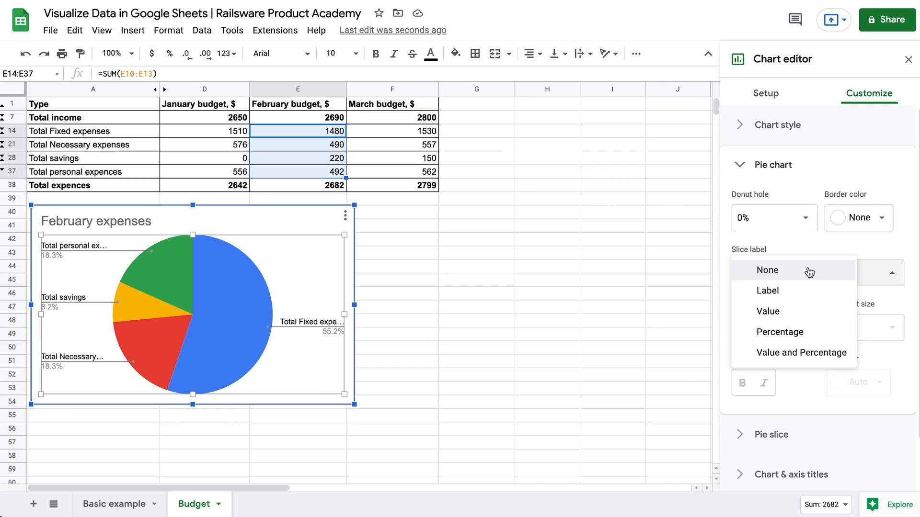
left_click(768, 311)
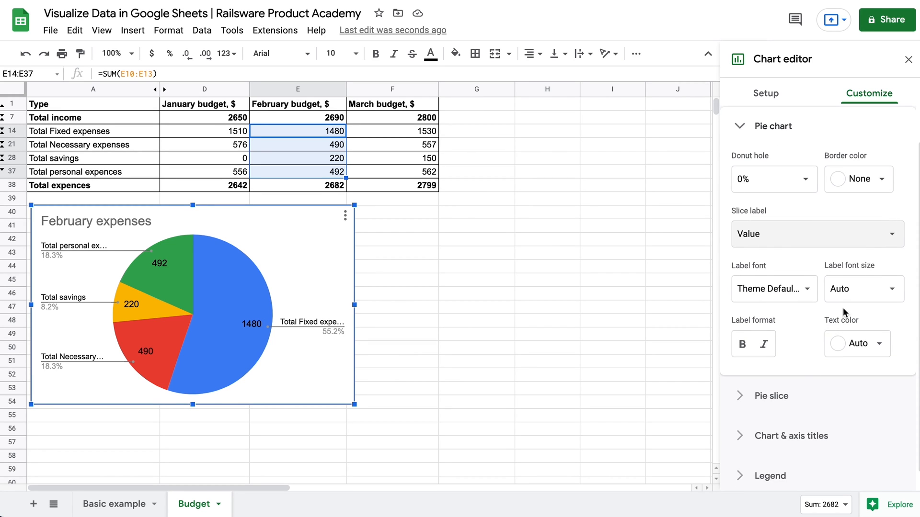
Step: Move the pie chart's legend to the Bottom position
left_click(863, 288)
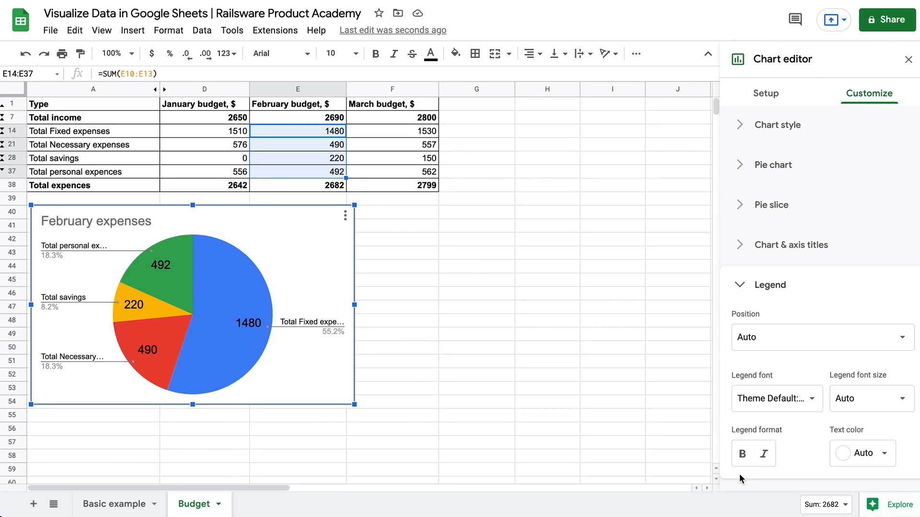
left_click(820, 336)
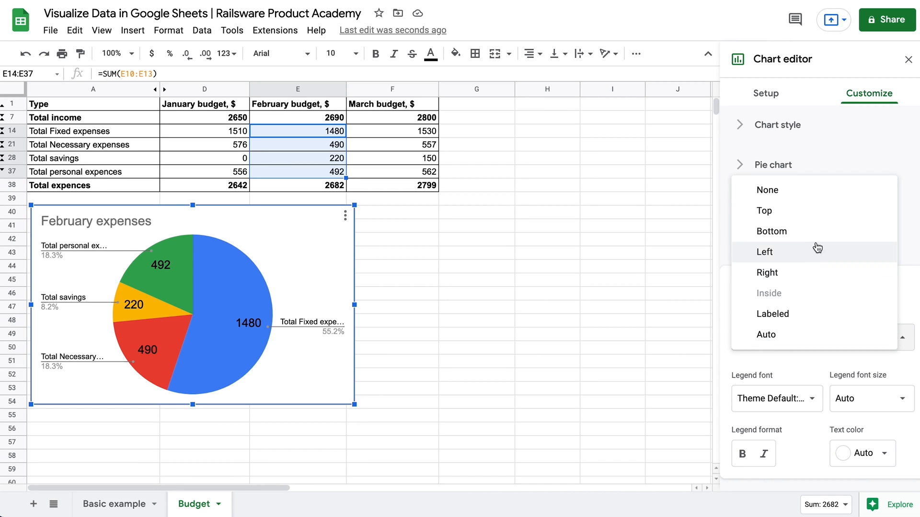
left_click(771, 231)
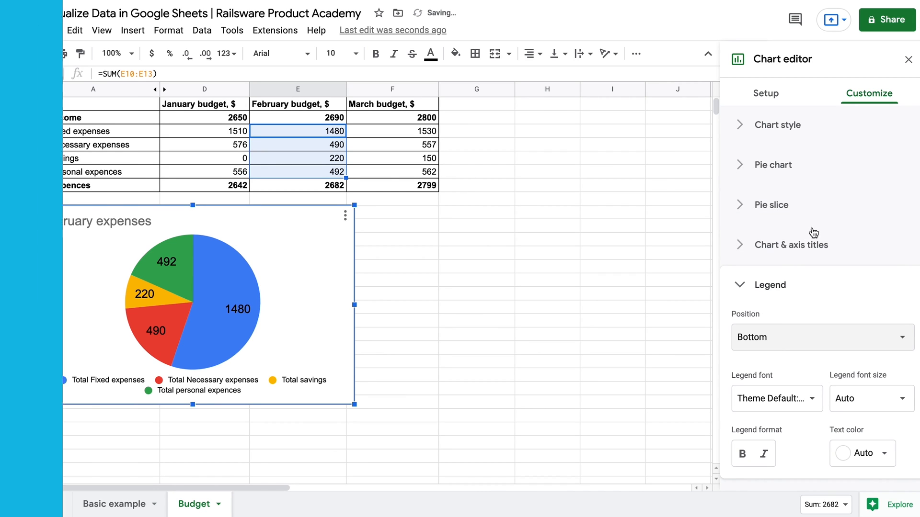
left_click(908, 58)
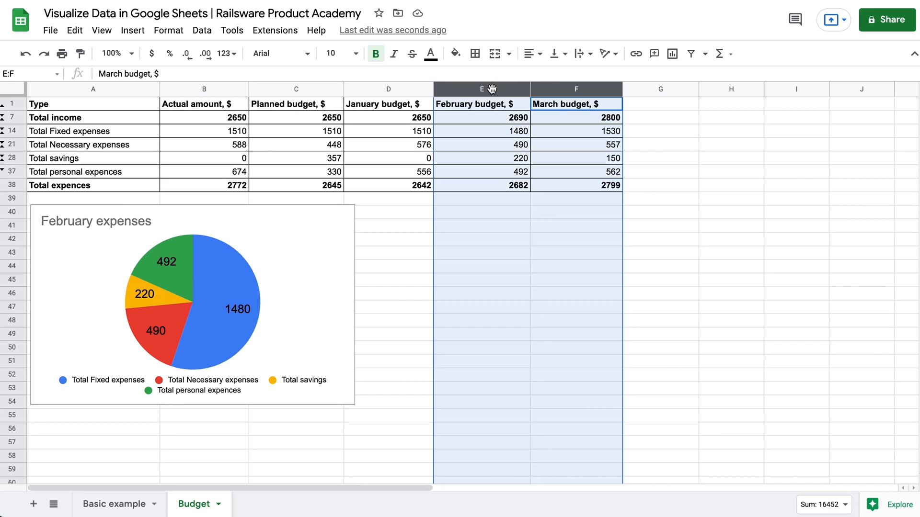
Step: Format columns B:F as whole-dollar currency, hide column B, and select the table A1:F37
left_click(203, 89)
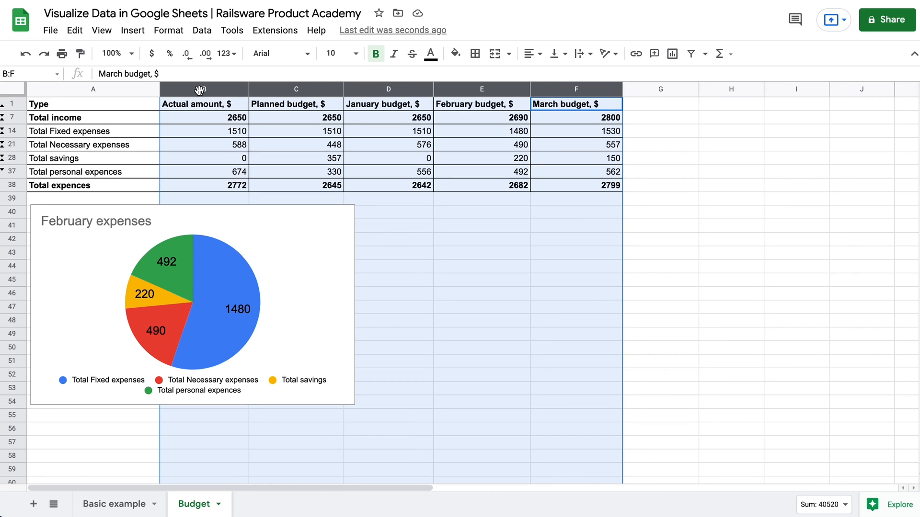
mouse_move(151, 53)
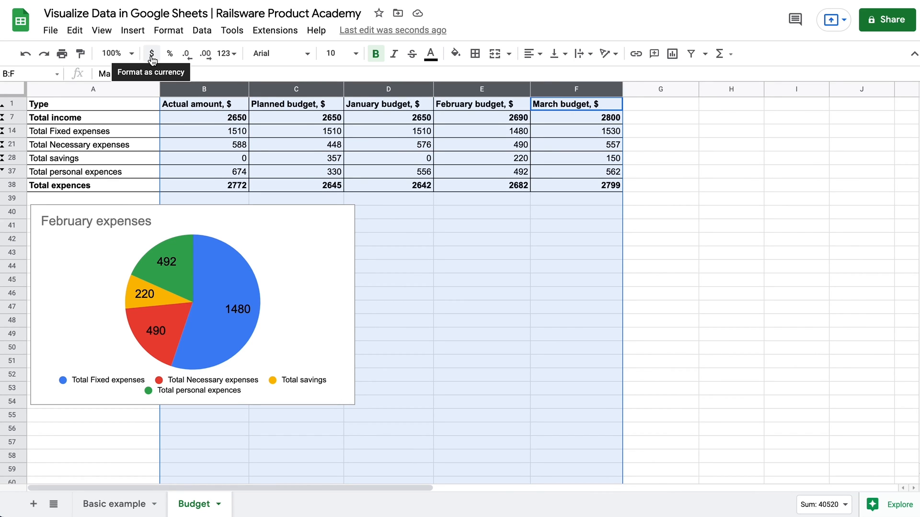
left_click(152, 54)
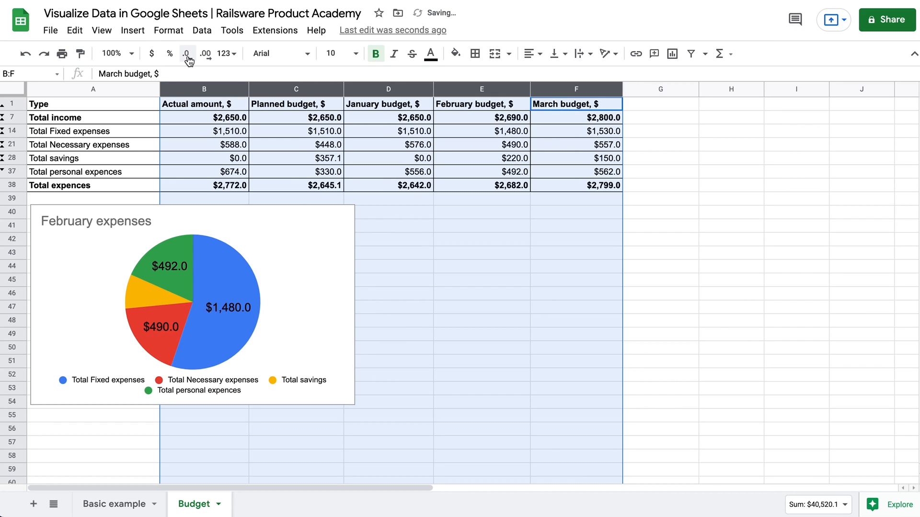
left_click(186, 54)
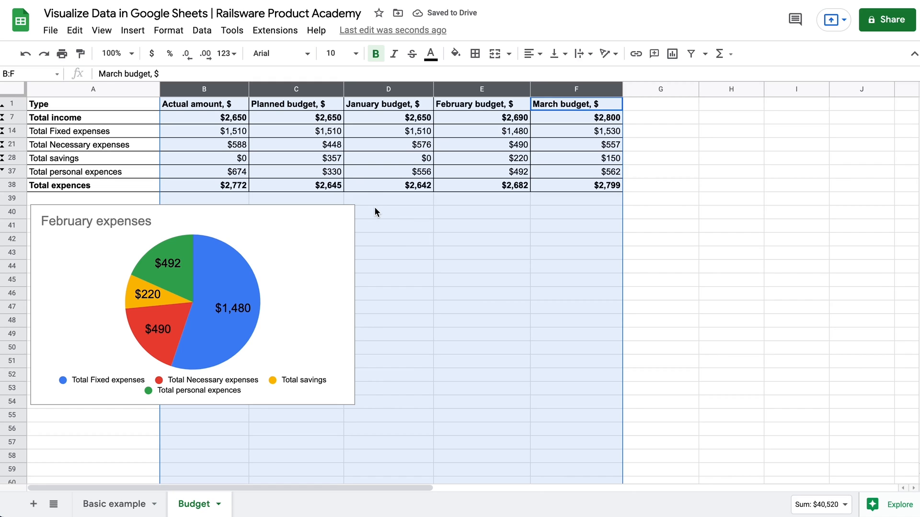
left_click(204, 89)
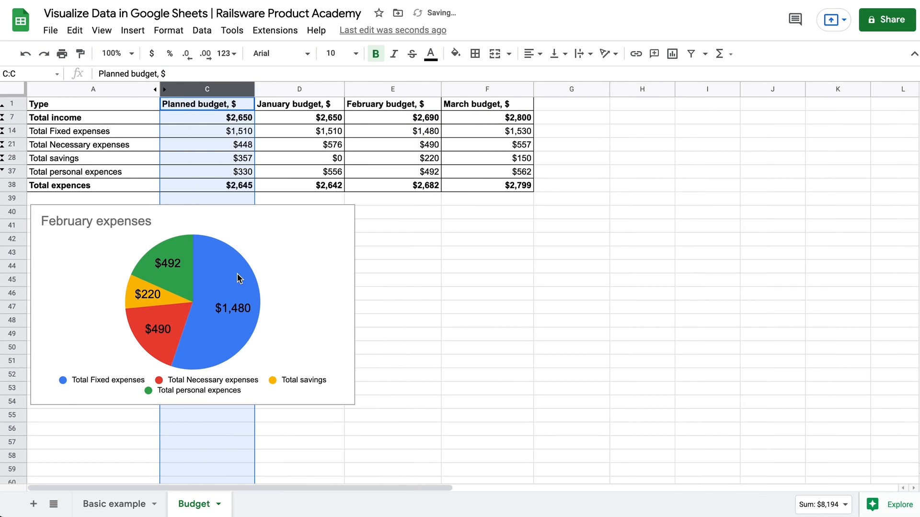
left_click(392, 254)
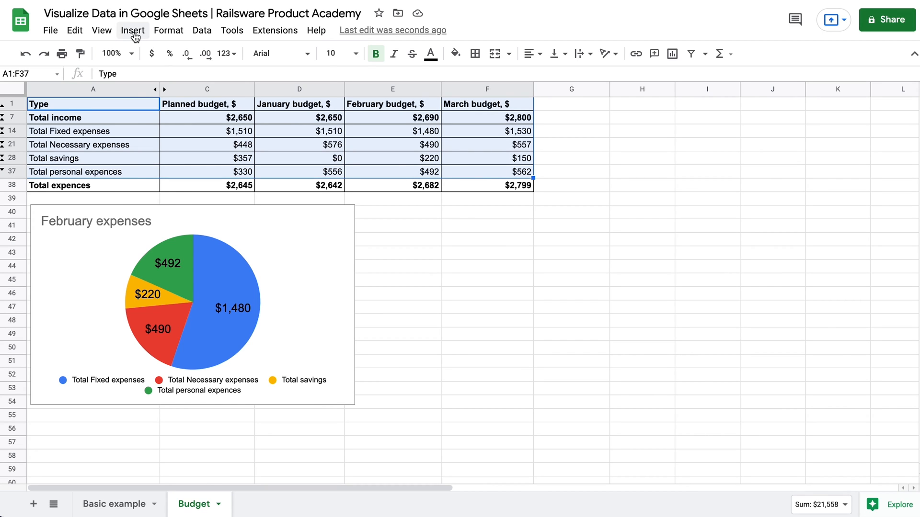
Step: Insert a chart from the selected table and title it 'Budget comparison'
left_click(132, 29)
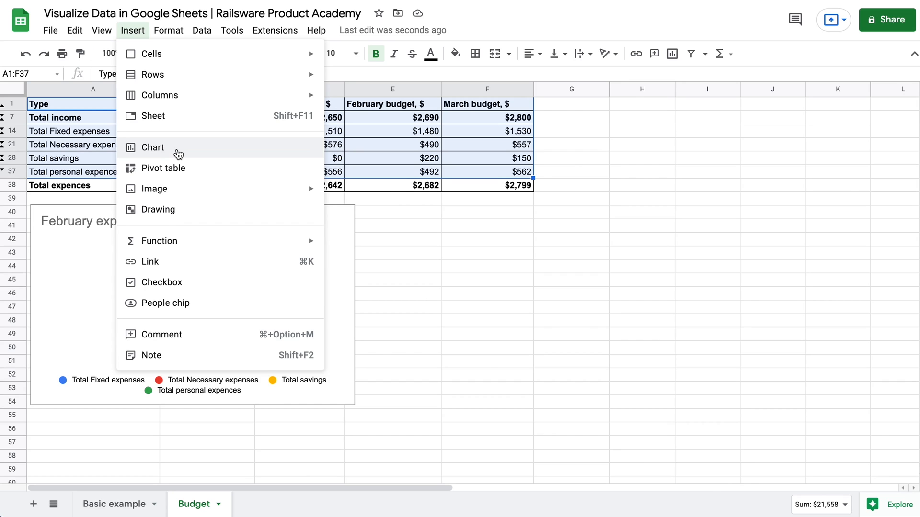
left_click(152, 147)
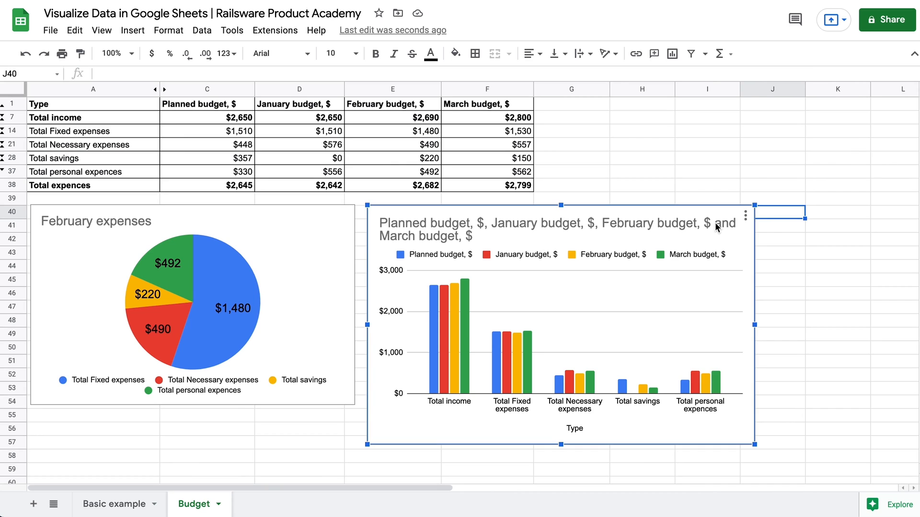
type("B")
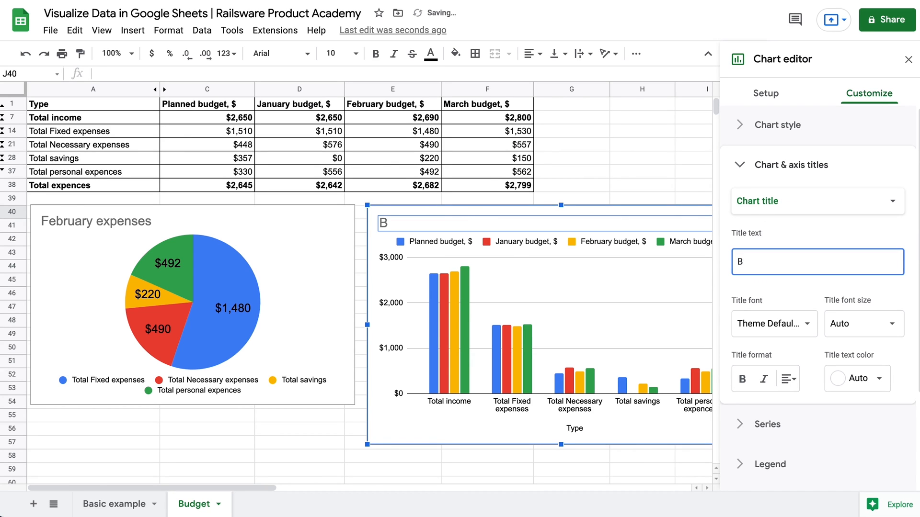
type("udget comparison")
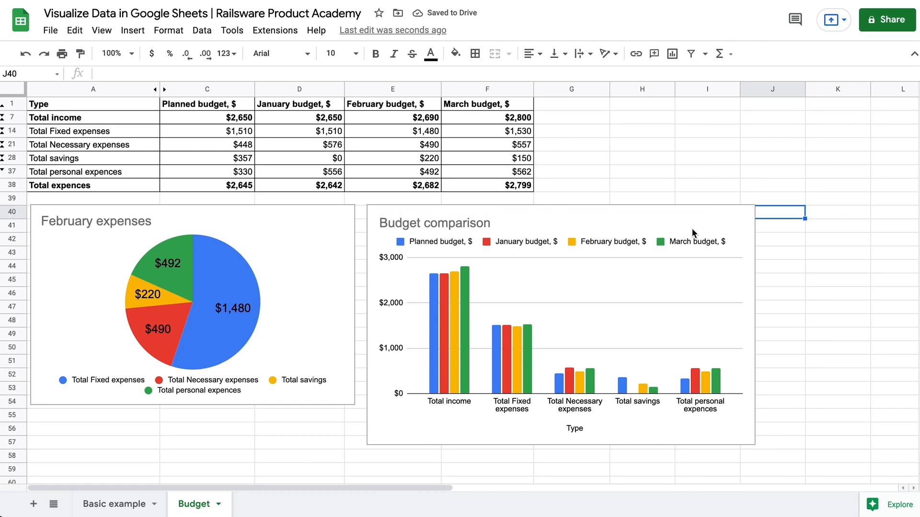
mouse_move(472, 267)
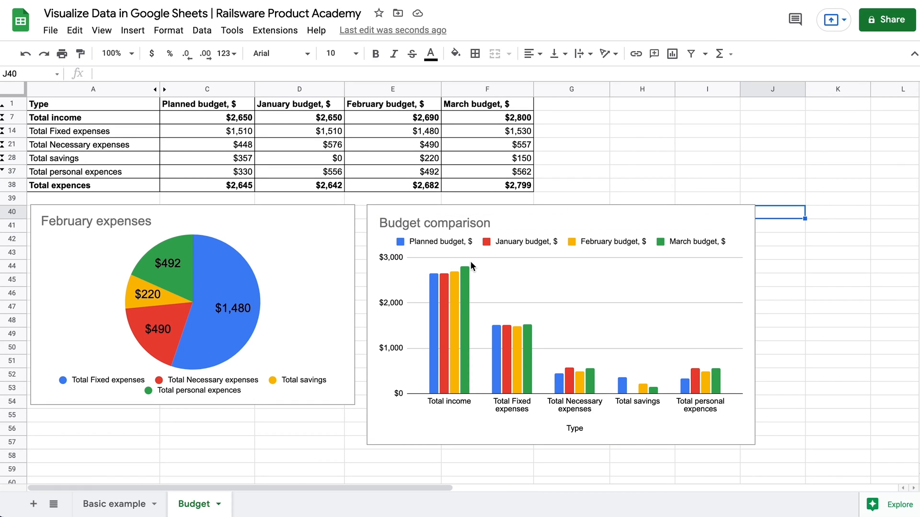
mouse_move(426, 269)
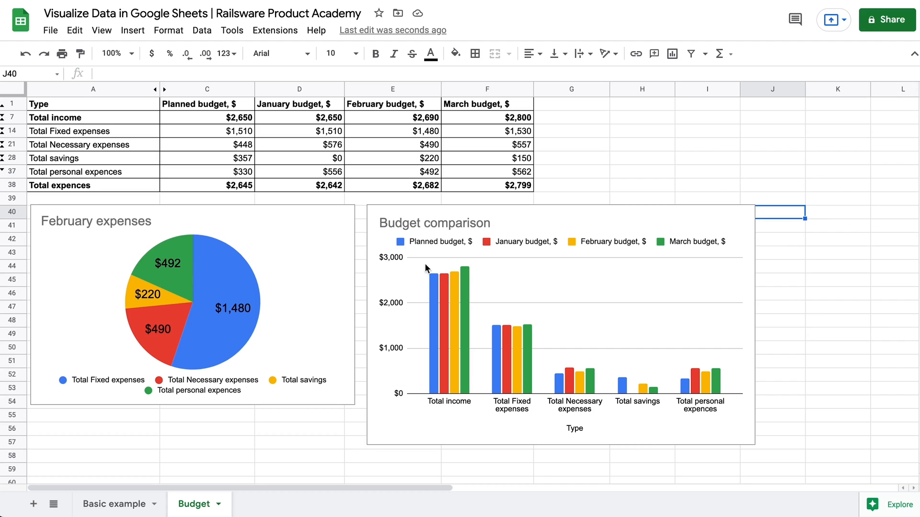
mouse_move(478, 284)
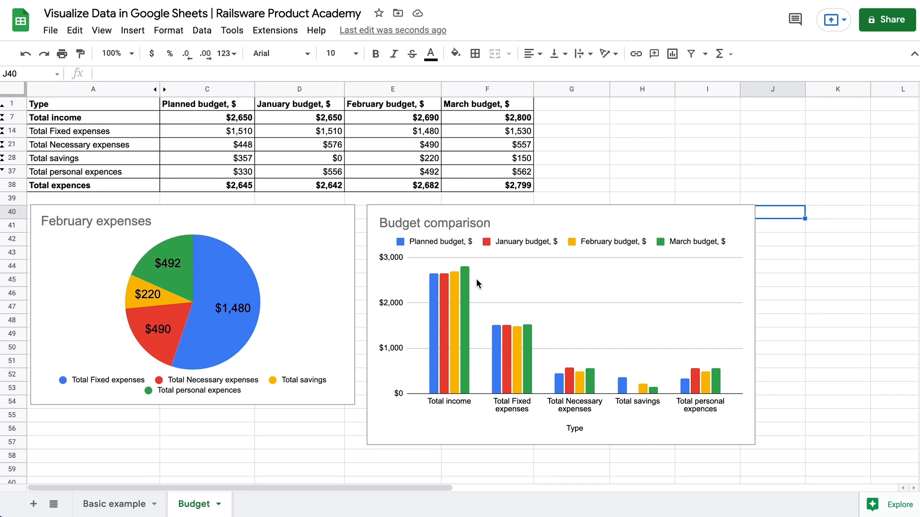
mouse_move(513, 407)
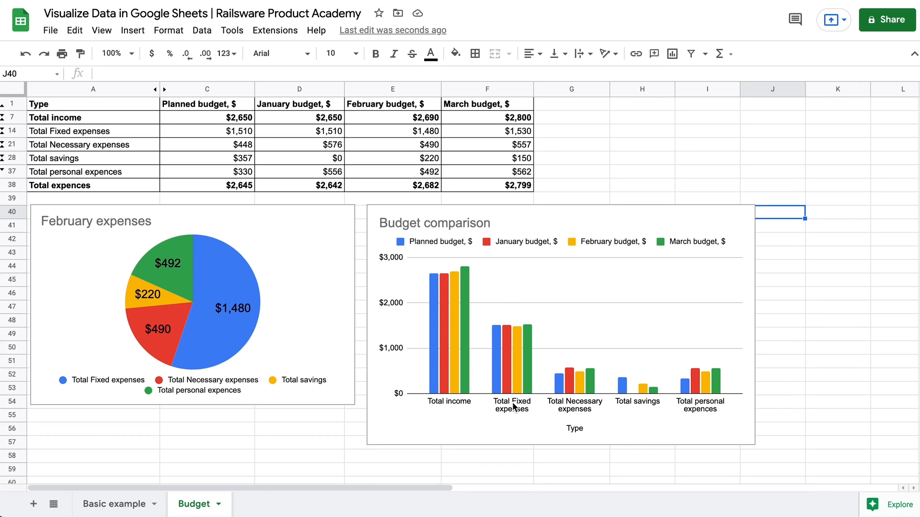
mouse_move(544, 373)
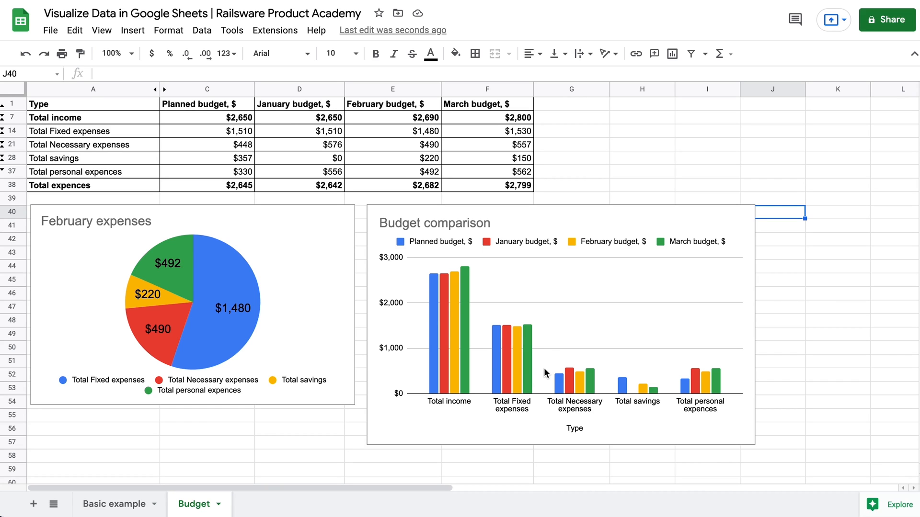
mouse_move(556, 373)
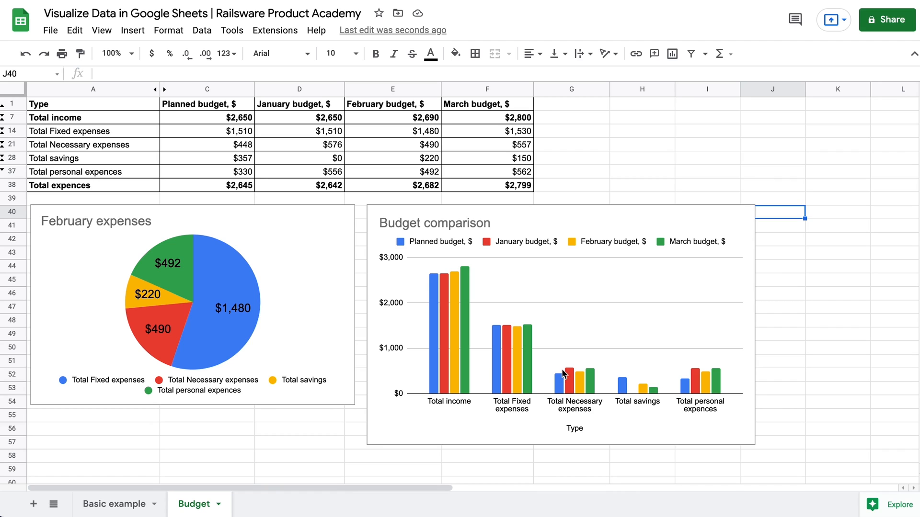
mouse_move(613, 381)
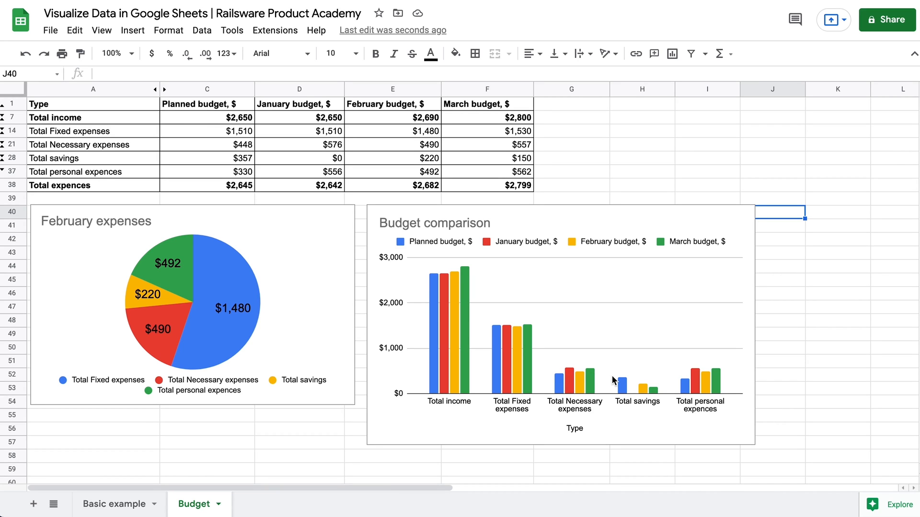
mouse_move(616, 384)
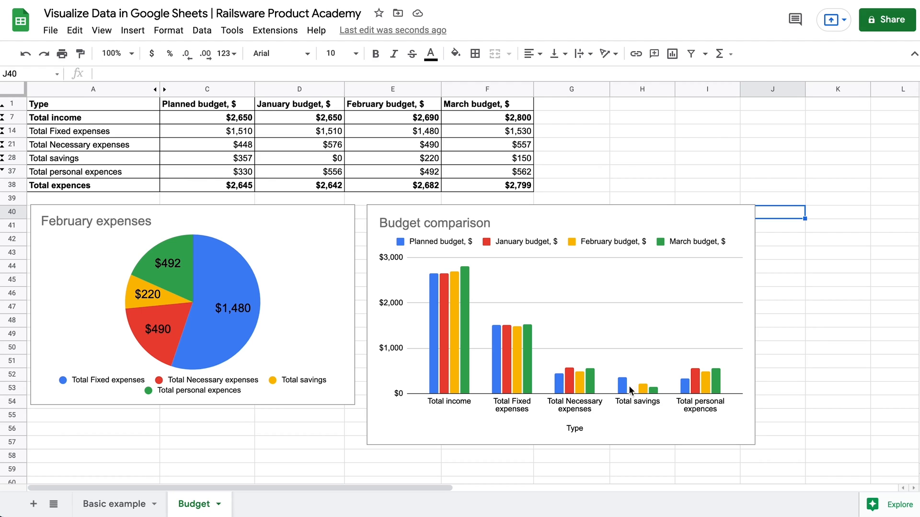
mouse_move(635, 382)
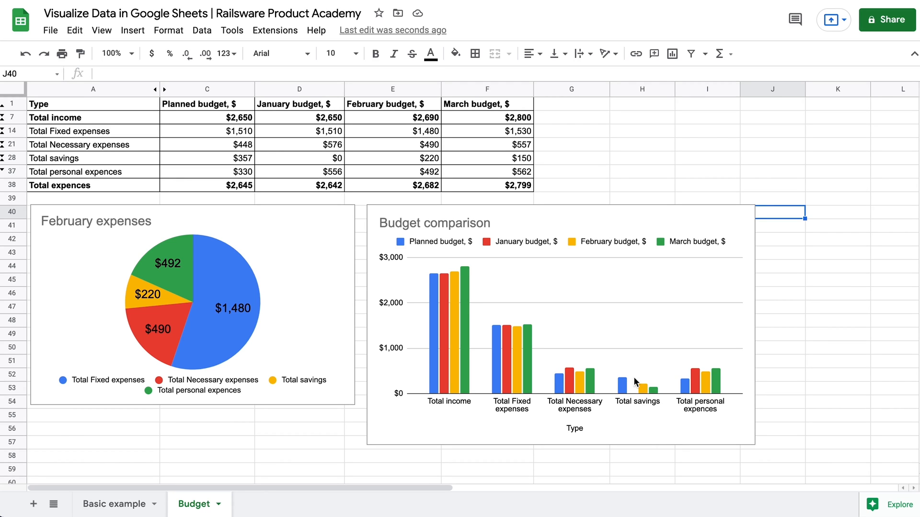
mouse_move(694, 366)
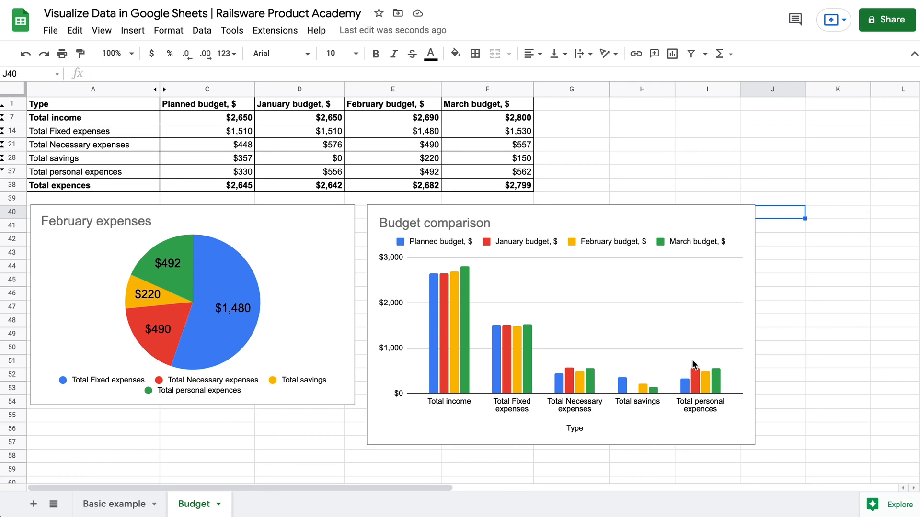
mouse_move(729, 374)
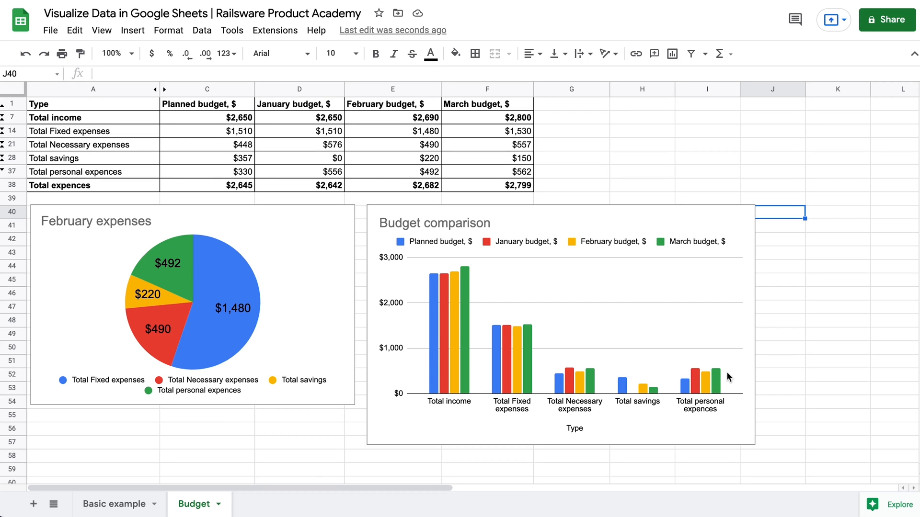
mouse_move(736, 308)
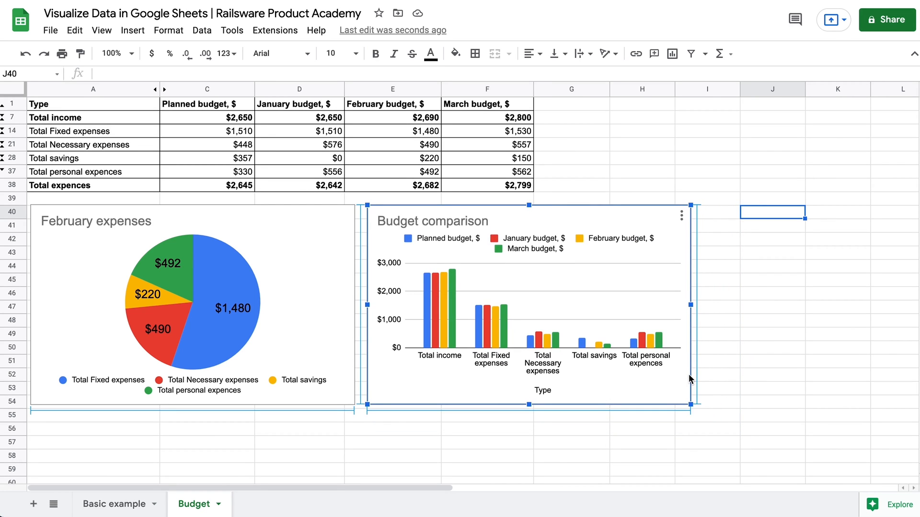
Step: Drag the Budget comparison chart below the February expenses pie, aligned to its left edge
scroll("down", 3)
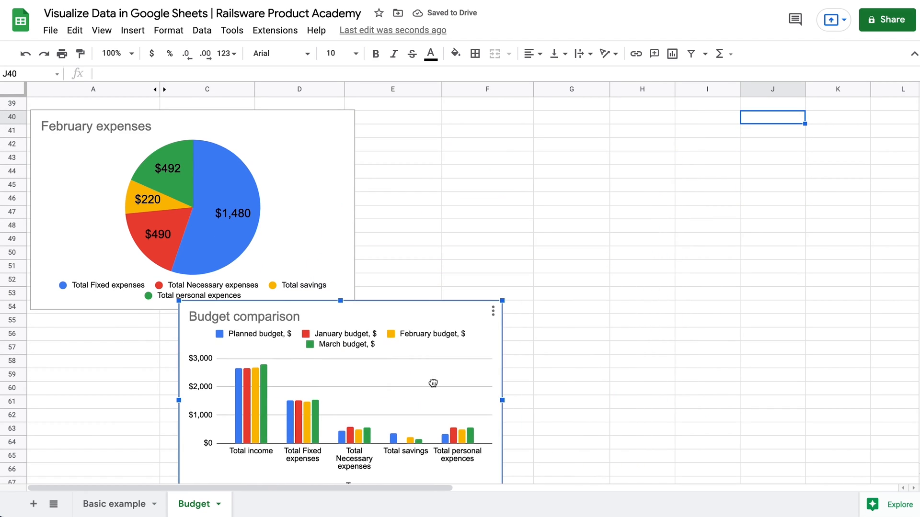
left_click_drag(433, 383, 287, 401)
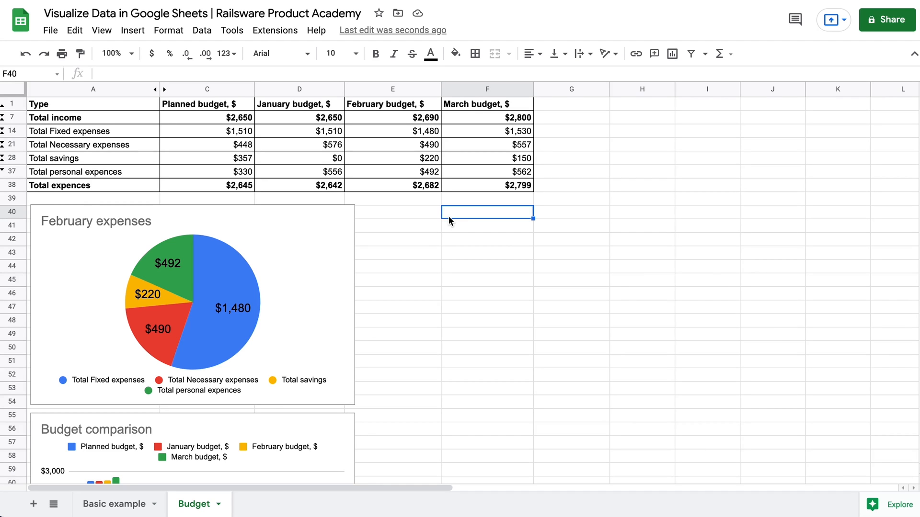
mouse_move(262, 87)
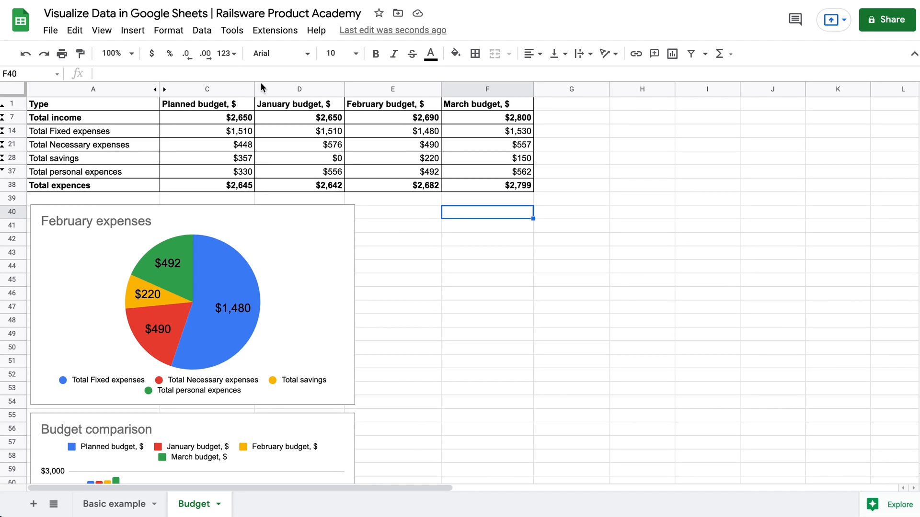
Step: Insert a new chart and set its Chart type to Line chart
left_click(133, 30)
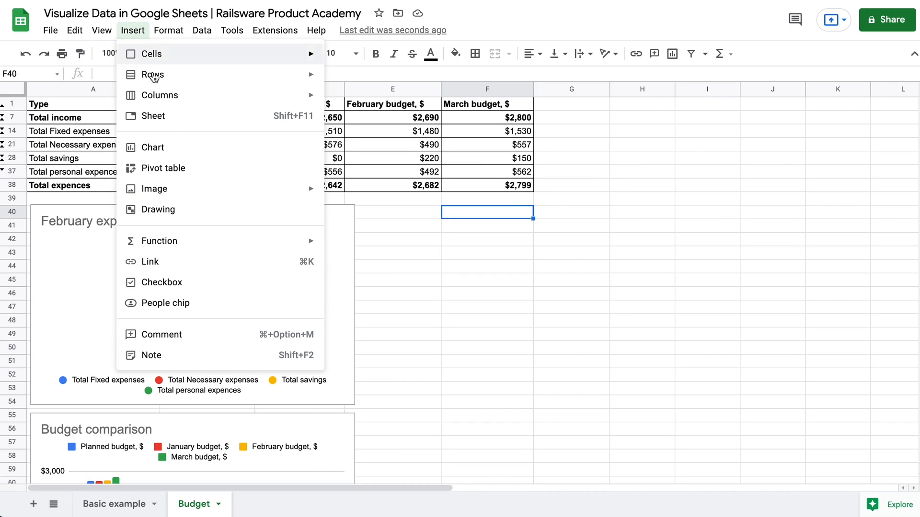
left_click(153, 148)
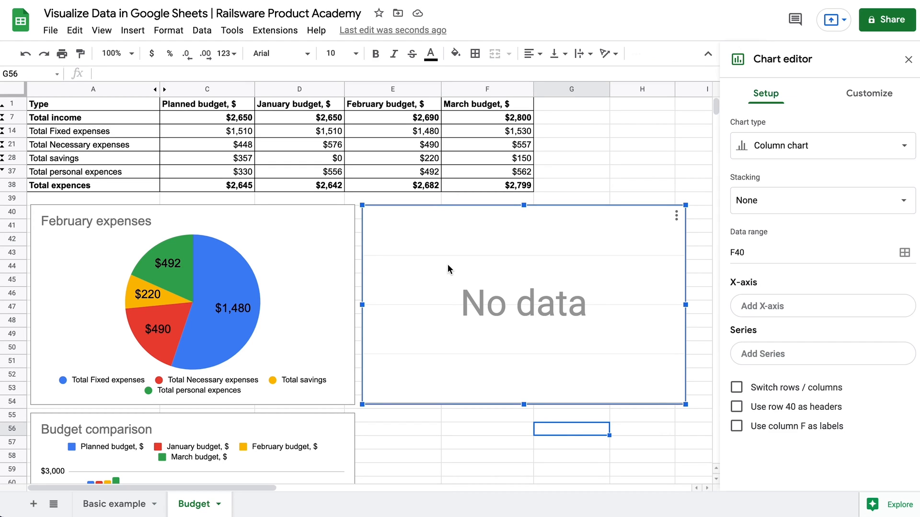
mouse_move(554, 260)
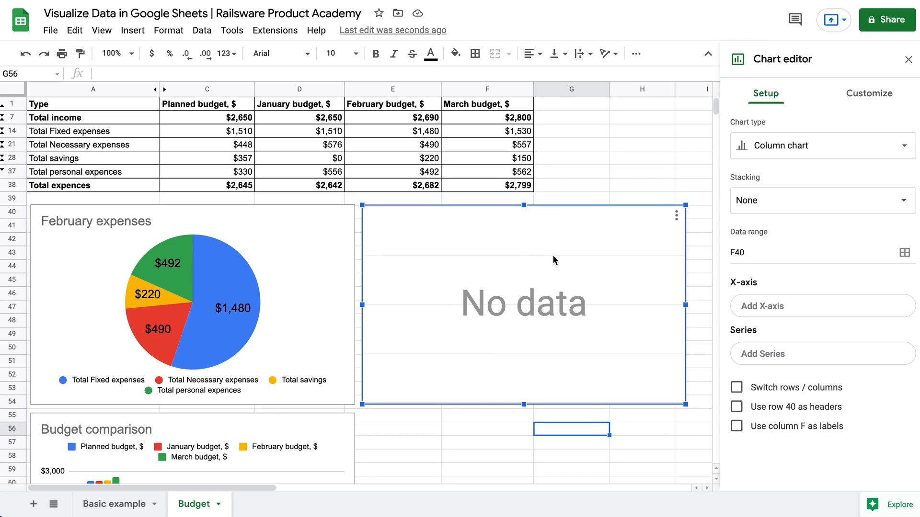
left_click(821, 146)
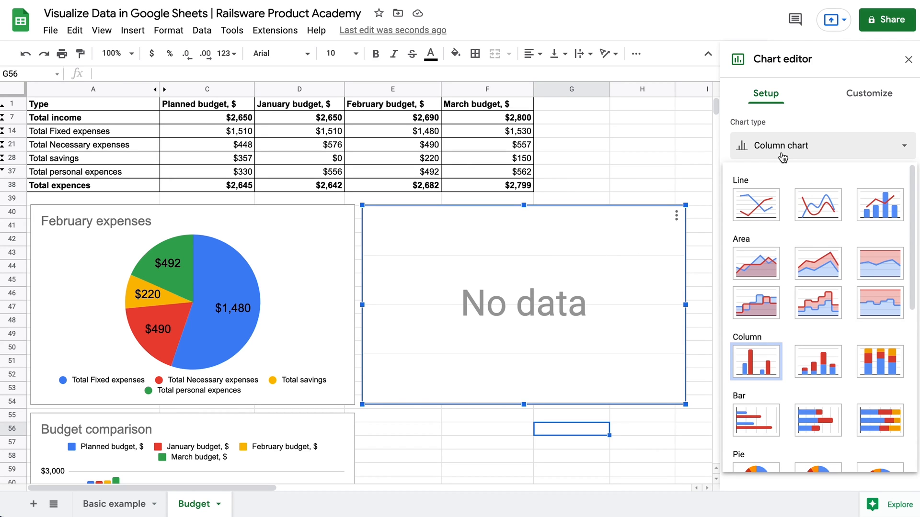
mouse_move(755, 204)
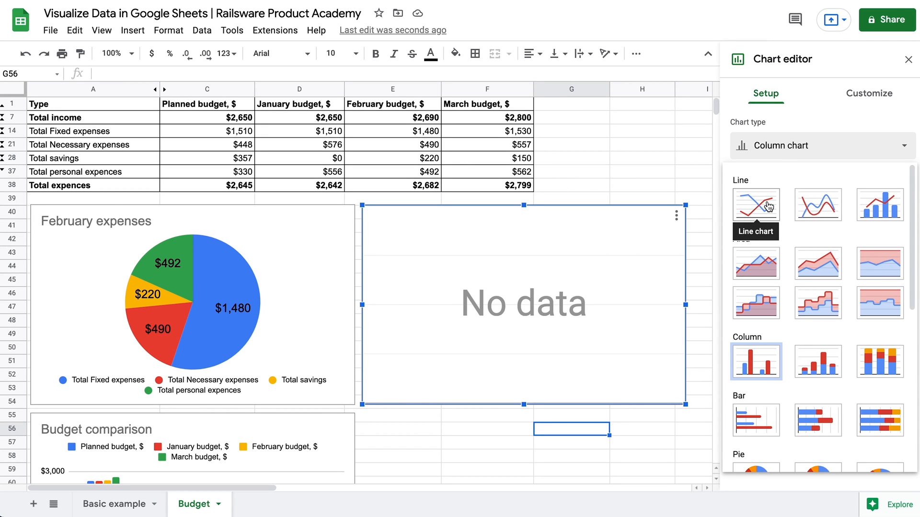
left_click(756, 204)
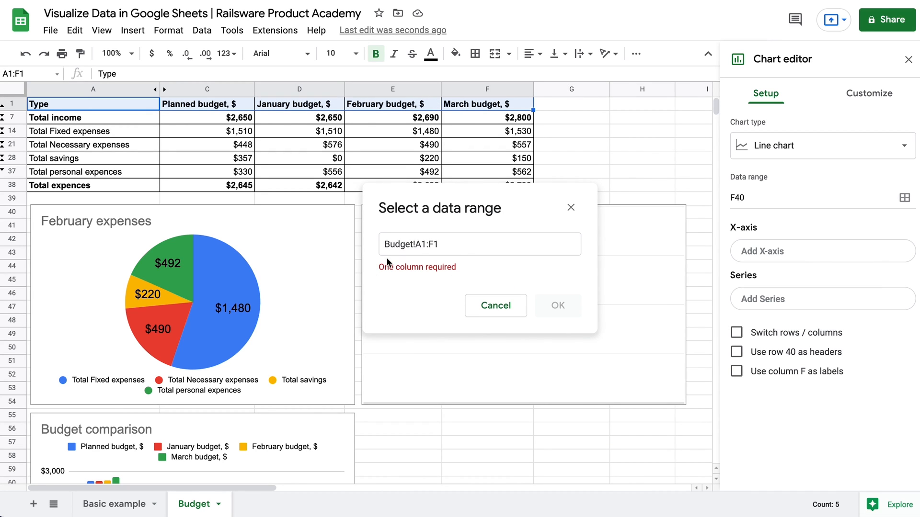
mouse_move(699, 305)
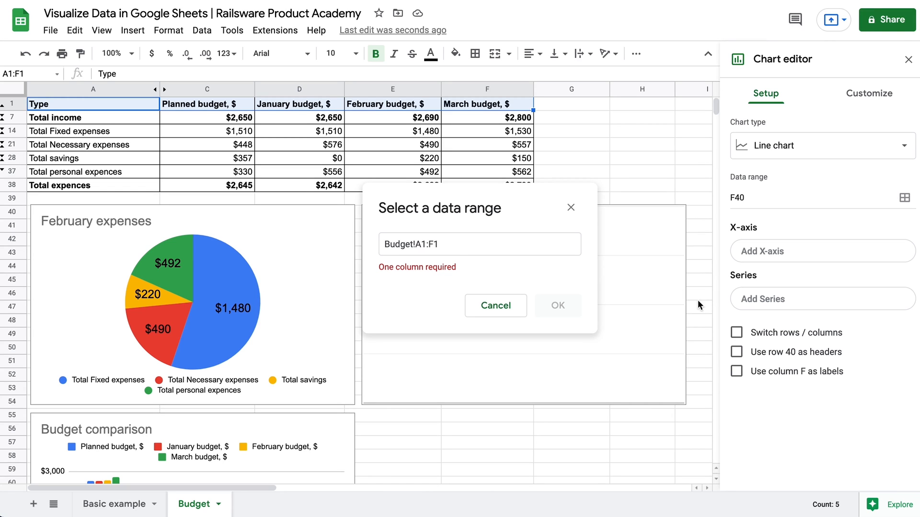
Step: Confirm A1:F1 as the line chart's X-axis range with Switch rows / columns ticked
left_click(736, 333)
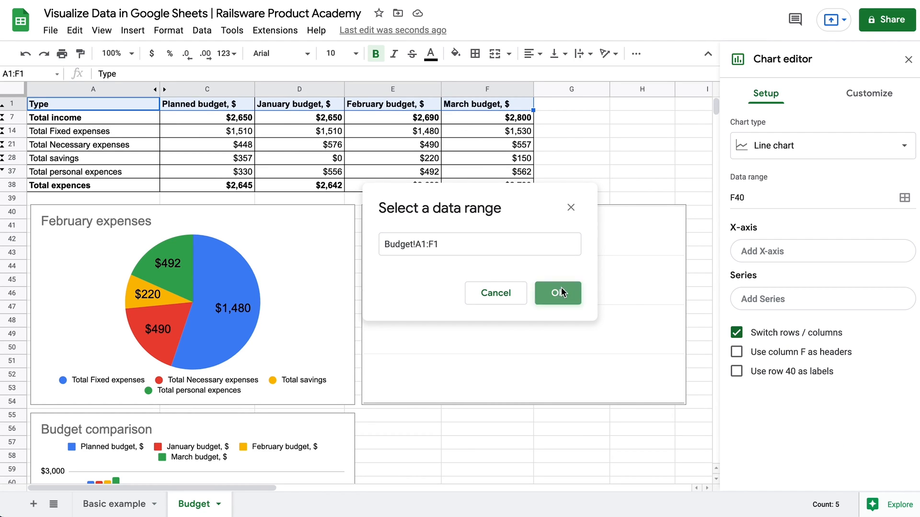
left_click(557, 293)
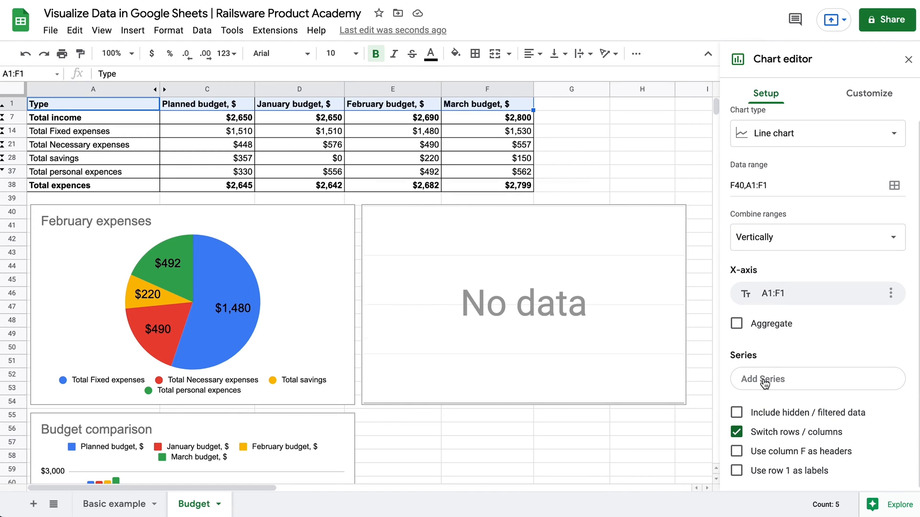
Step: Add the Total income and Total expences rows as the line chart's two series
left_click(763, 379)
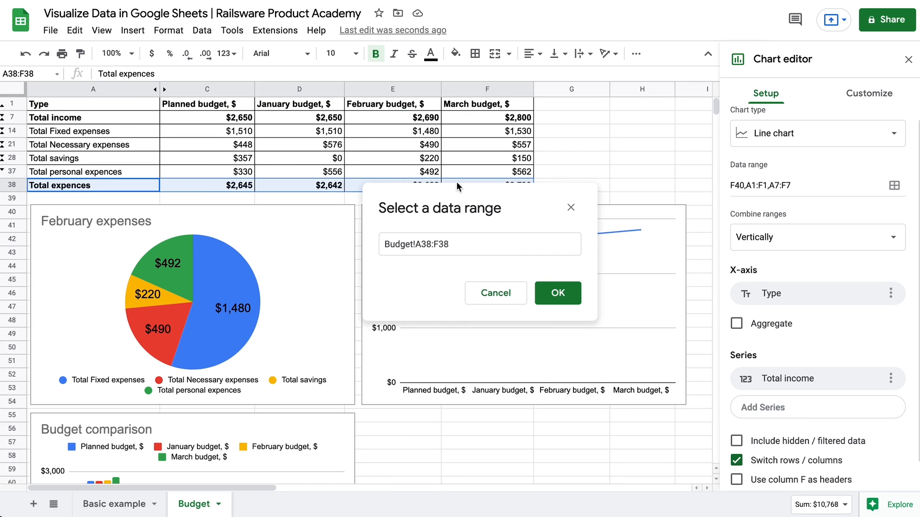
left_click(556, 293)
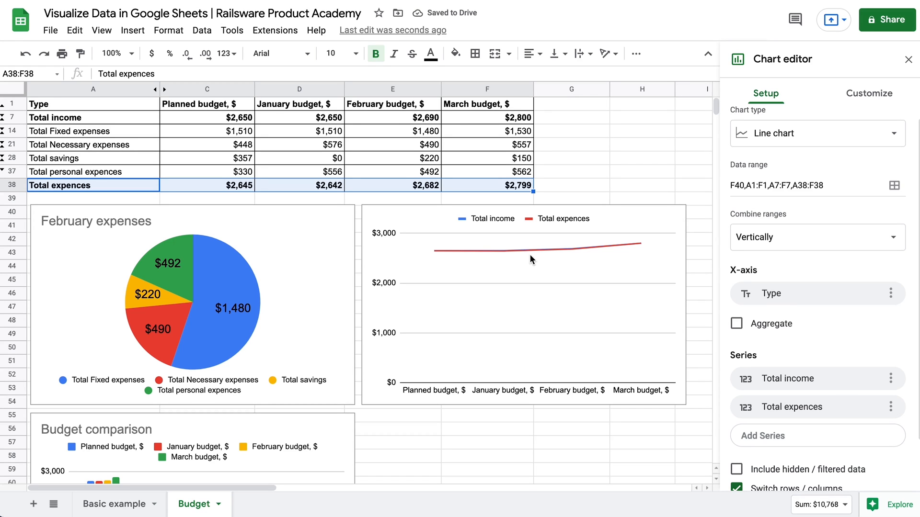
mouse_move(432, 315)
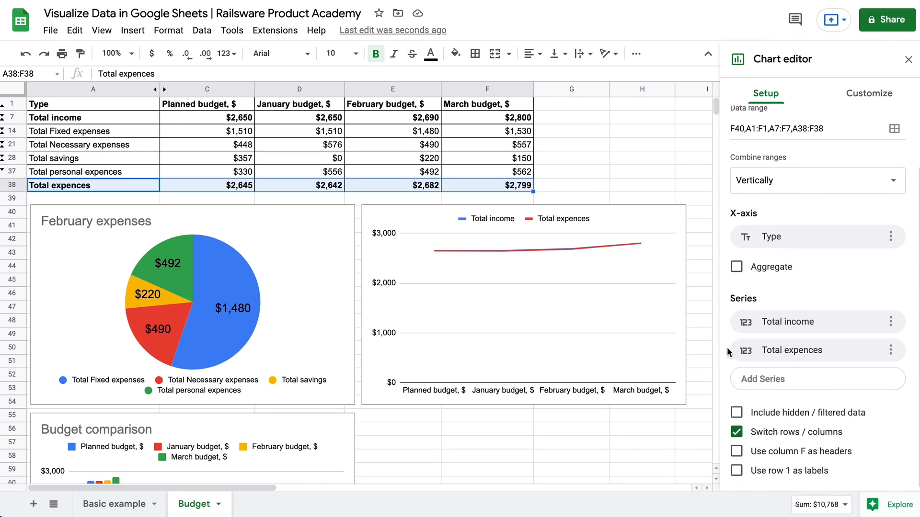
mouse_move(789, 203)
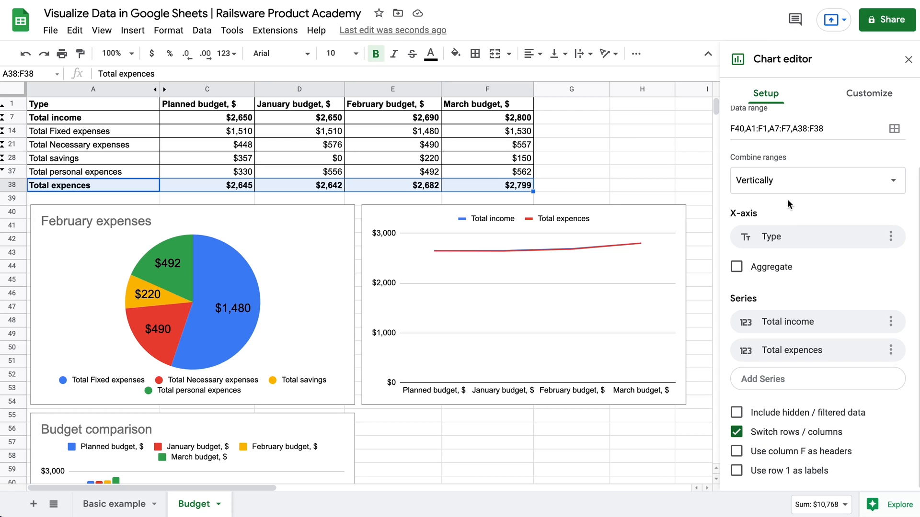
mouse_move(799, 181)
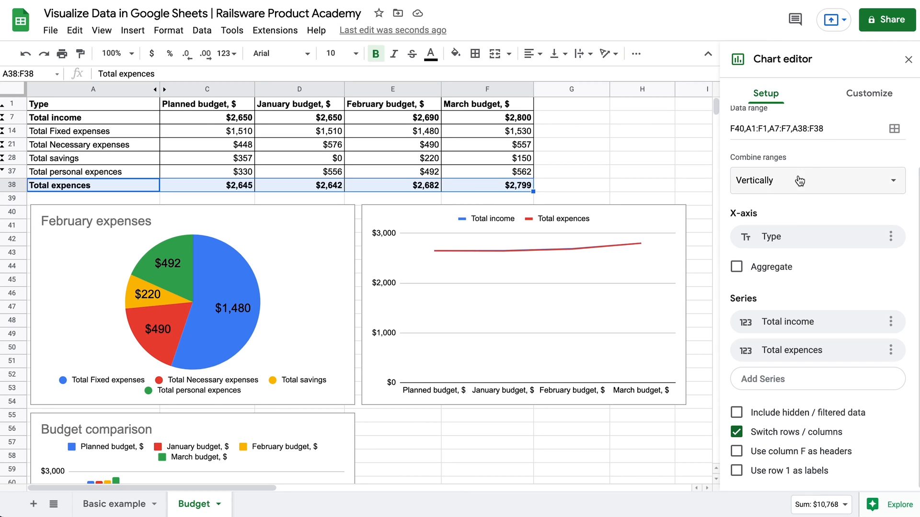
left_click(870, 93)
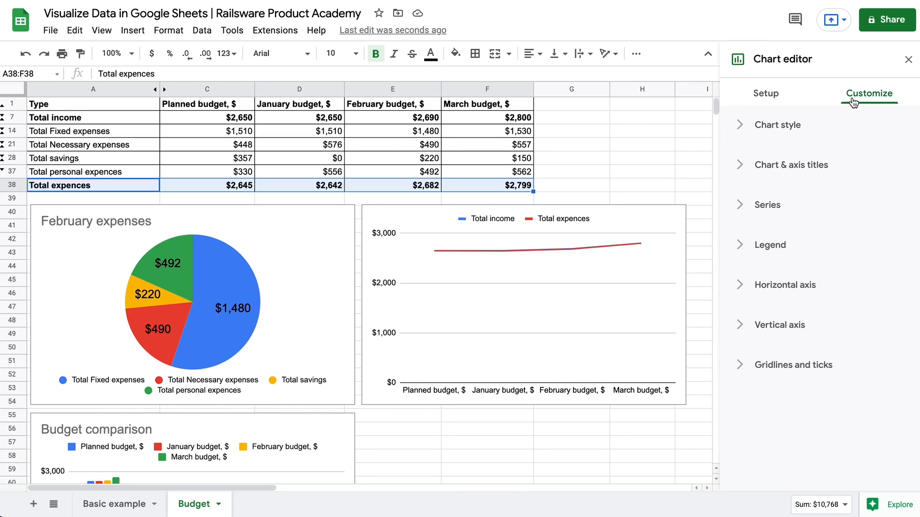
Step: Set the line chart's vertical axis Min to 2500
left_click(779, 324)
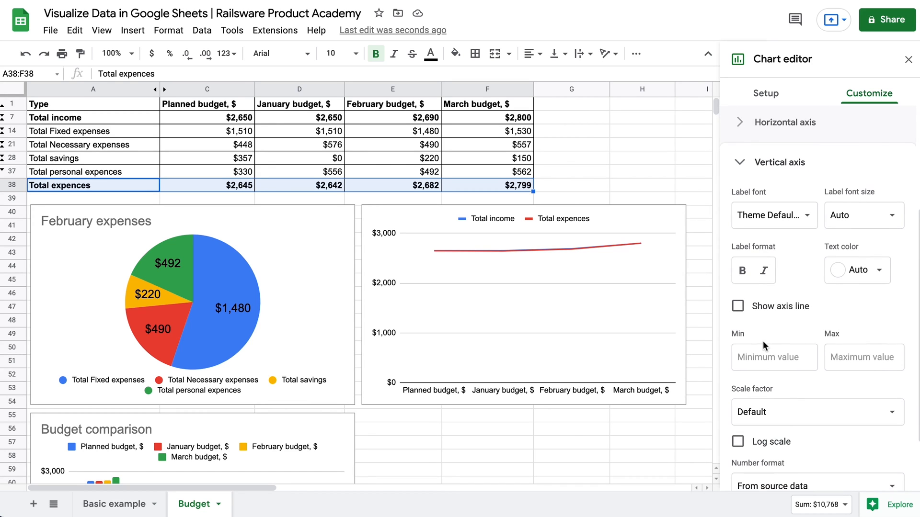
type("2500")
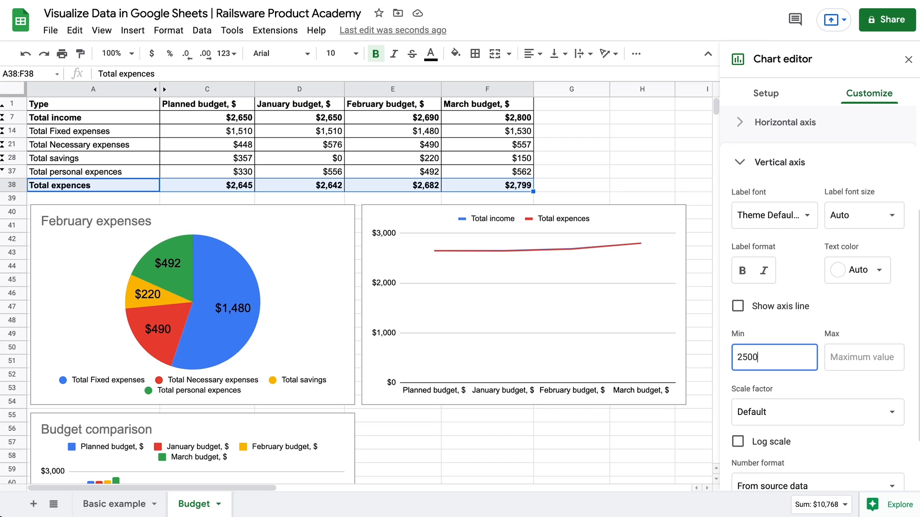
left_click(737, 306)
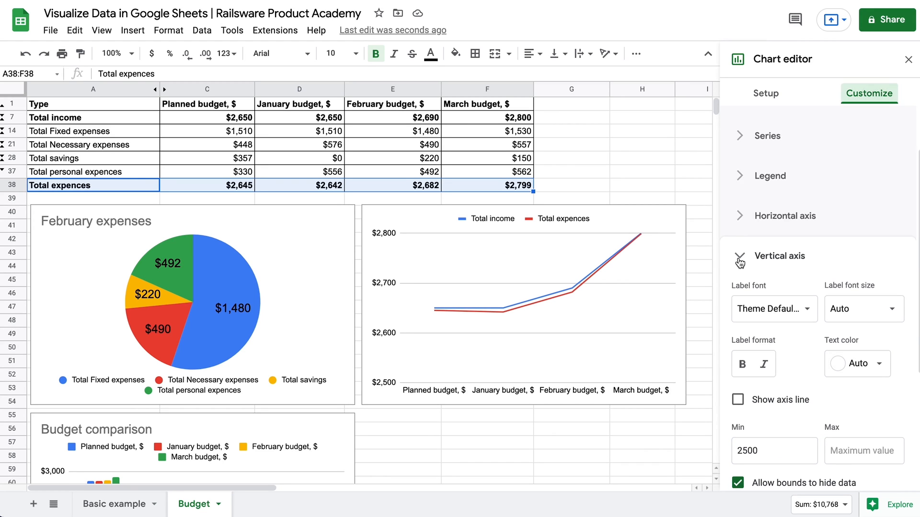
left_click(790, 165)
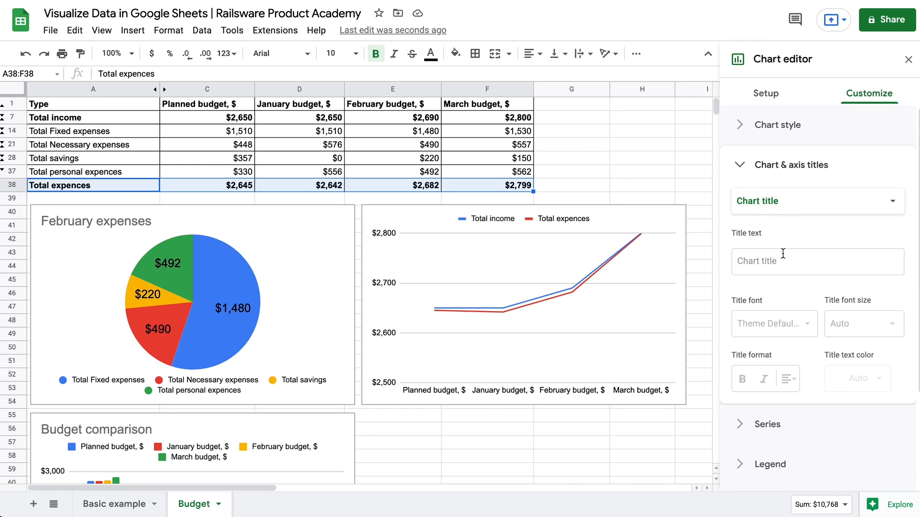
Step: Title the line chart 'Cash flow'
type("Cash flow")
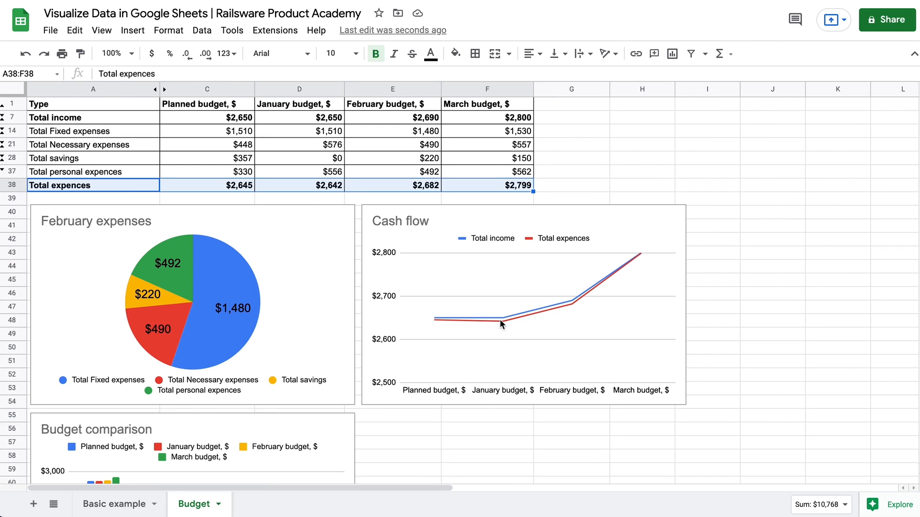
mouse_move(640, 258)
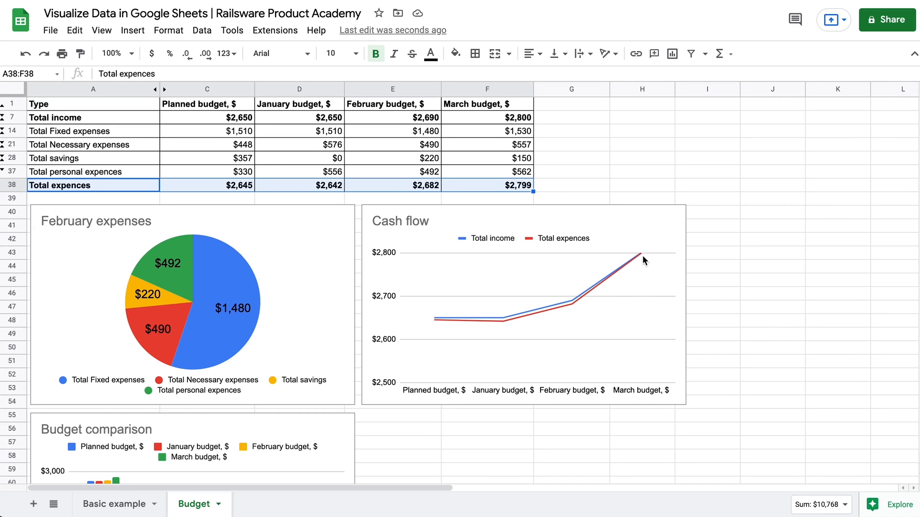
scroll("down", 3)
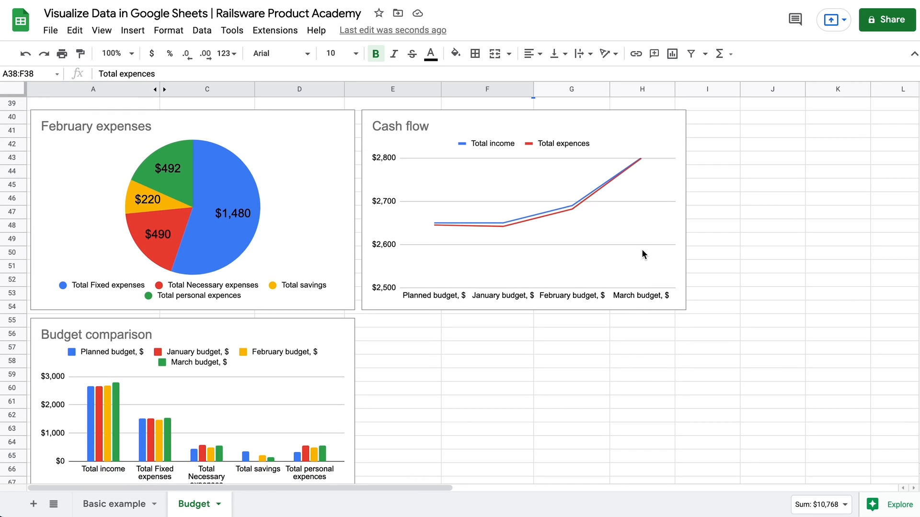
scroll("down", 3)
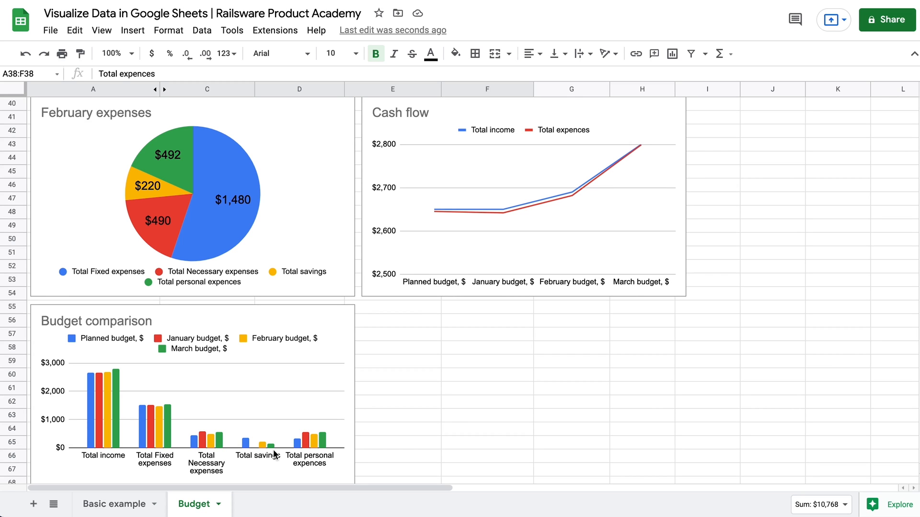
mouse_move(302, 440)
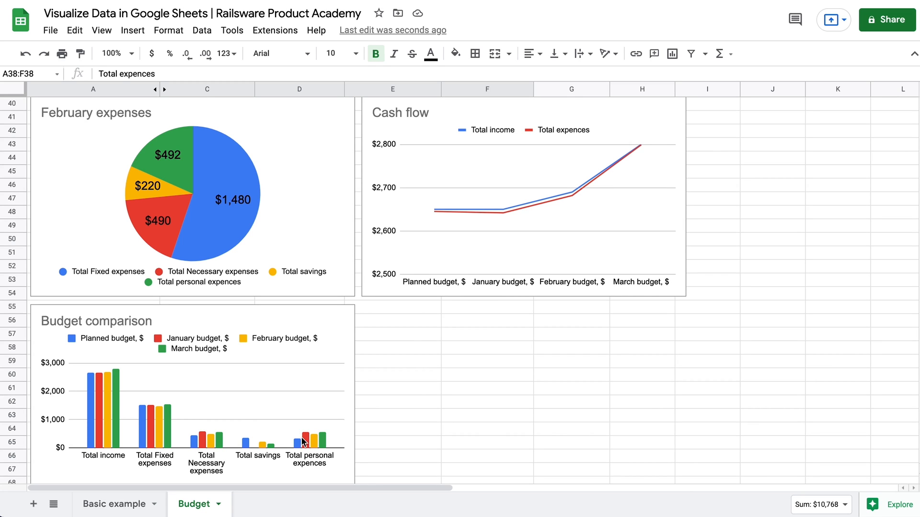